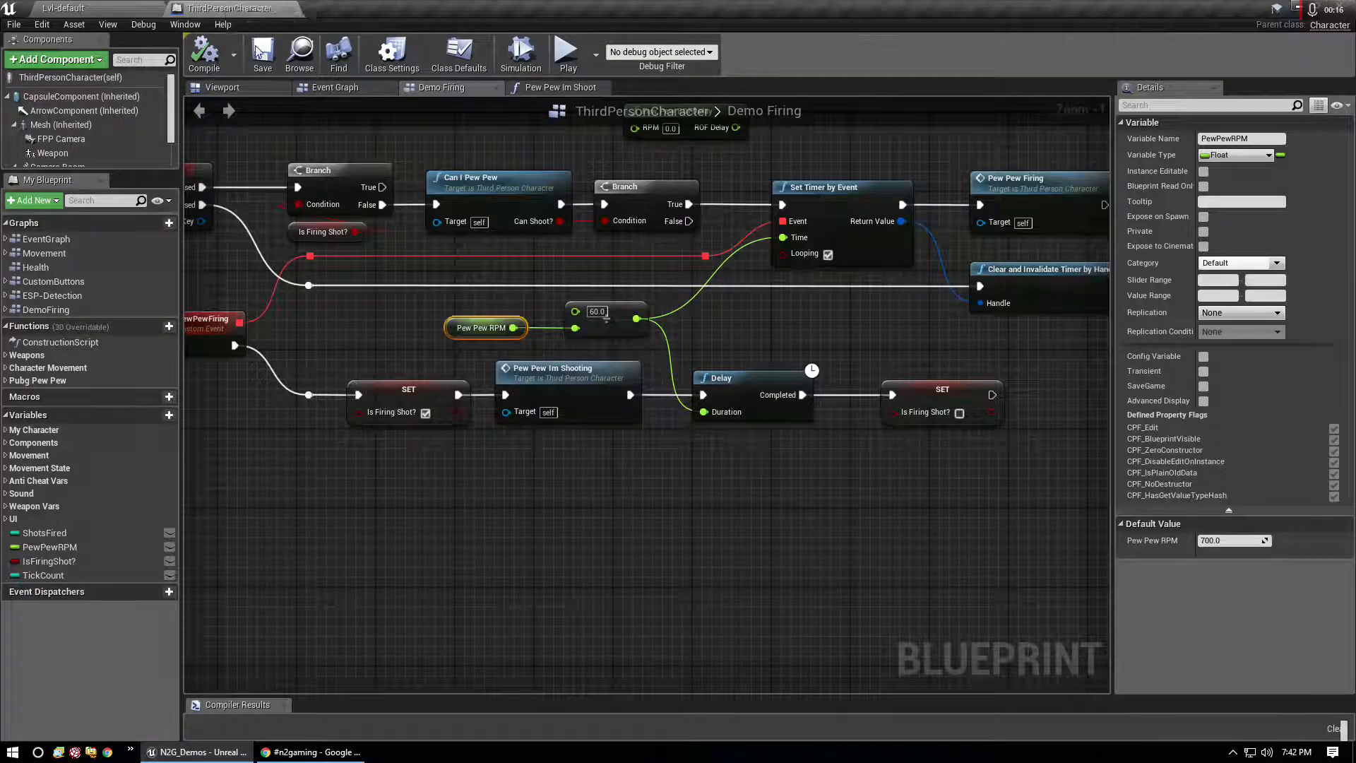
# Step: Change the PewPewRPM default value from 700 to 60000 and compile the blueprint
pyautogui.click(485, 327)
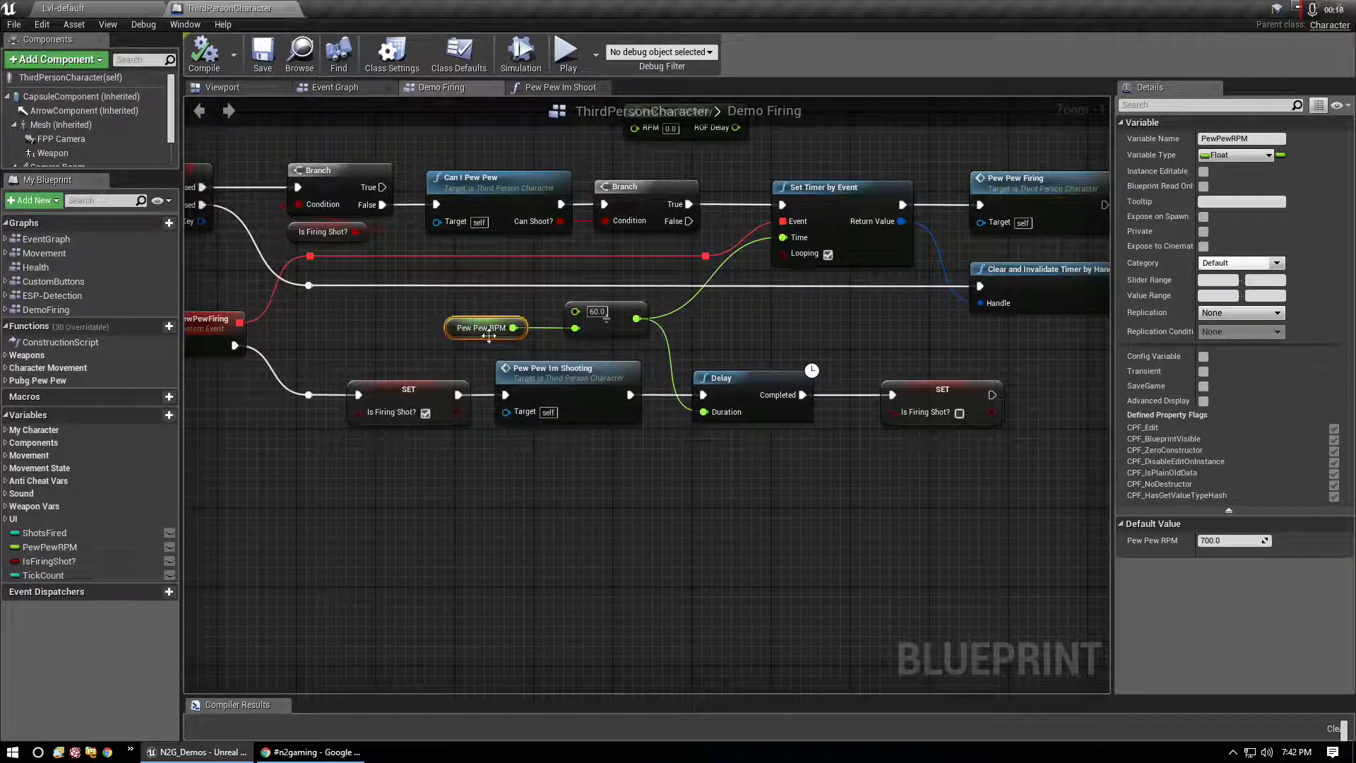
pyautogui.moveTo(488, 327)
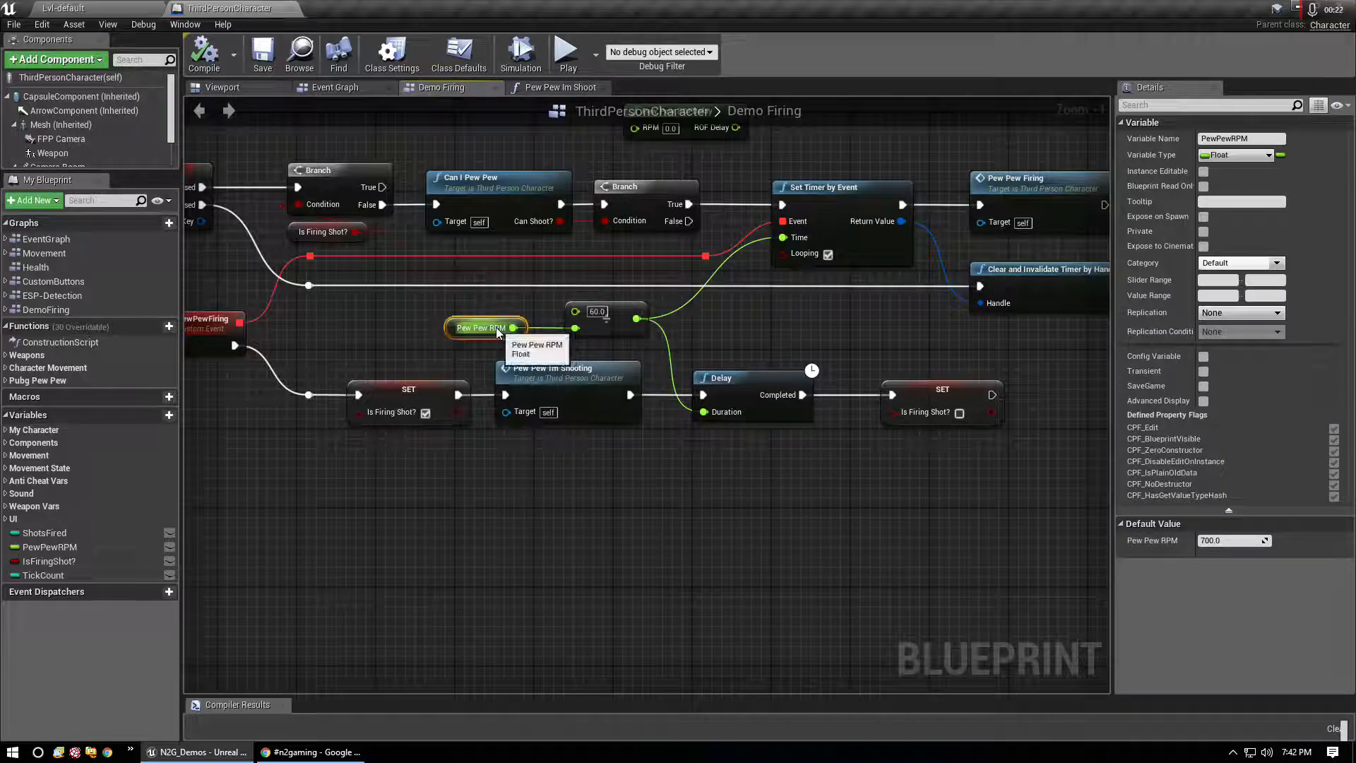
pyautogui.click(1233, 539)
pyautogui.write('60000')
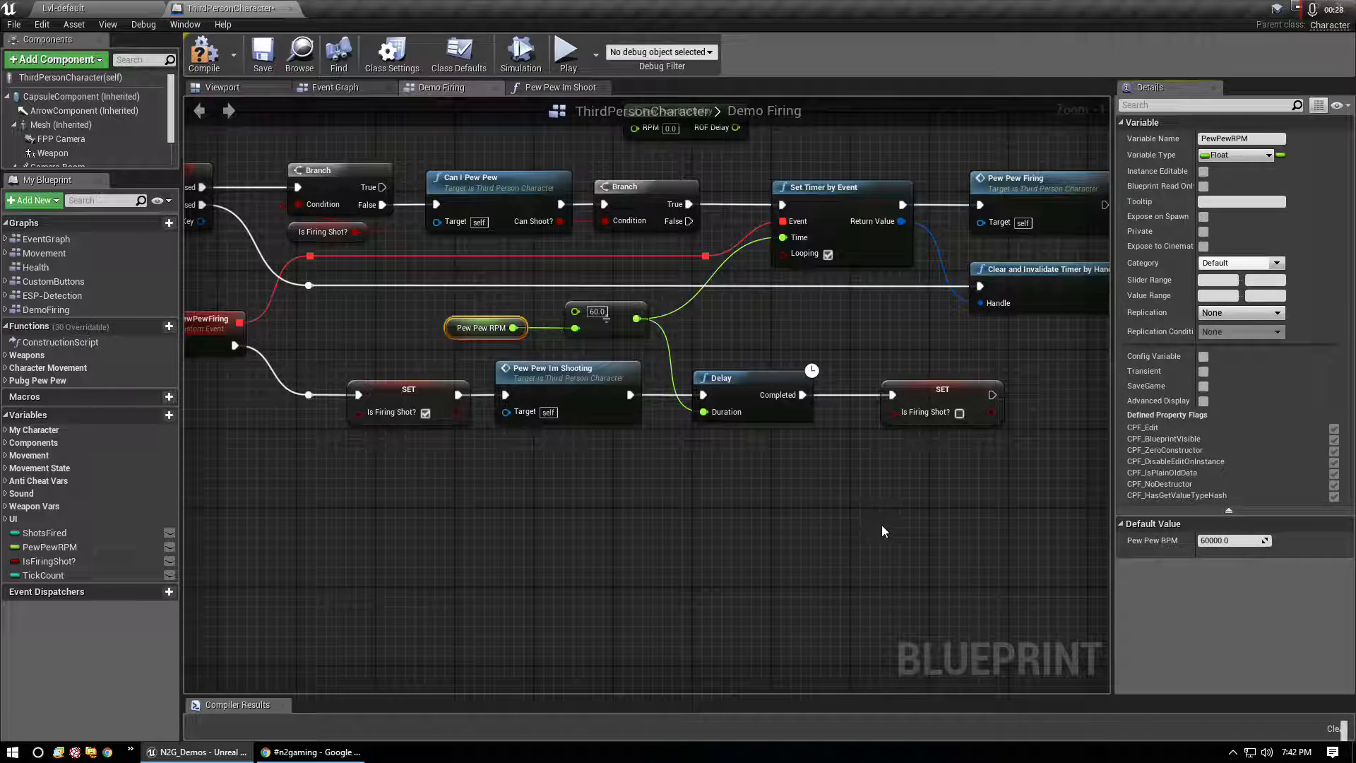
pyautogui.moveTo(665, 502)
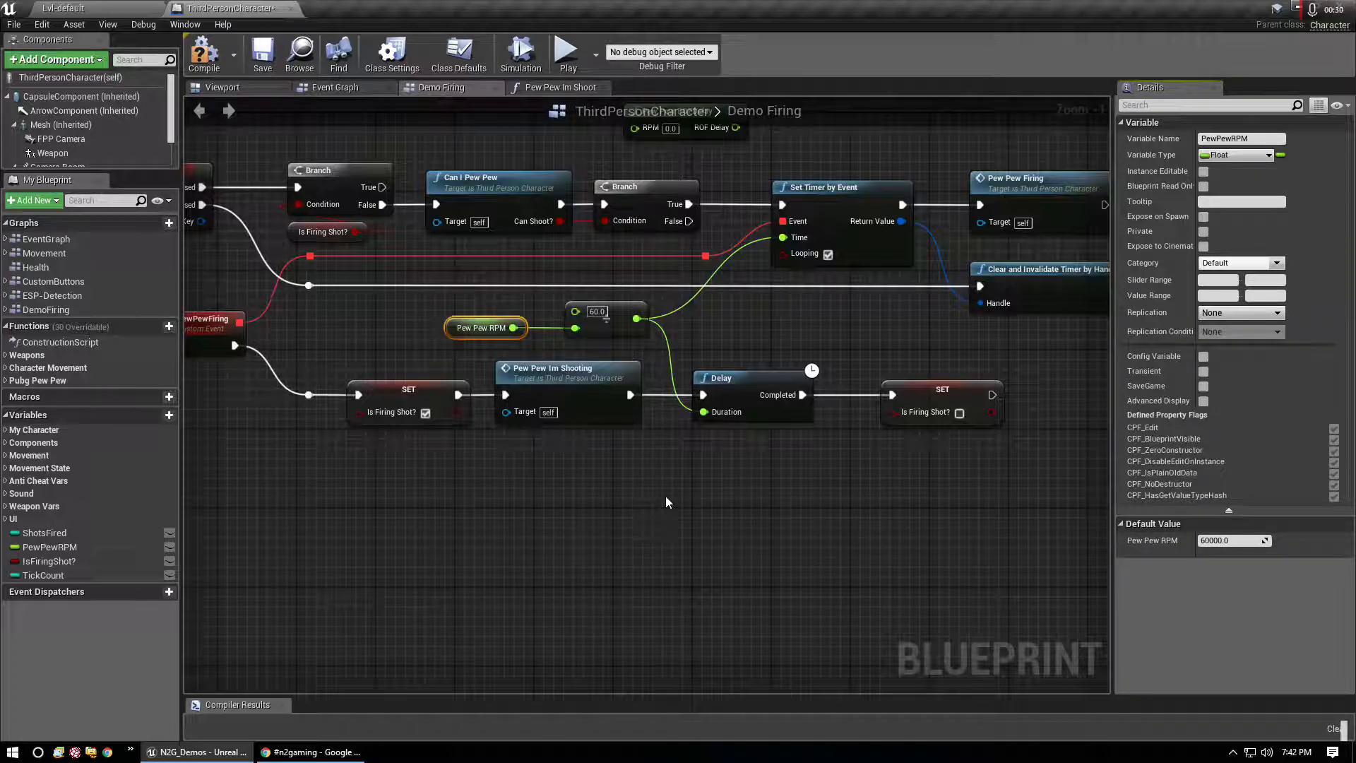
pyautogui.click(204, 54)
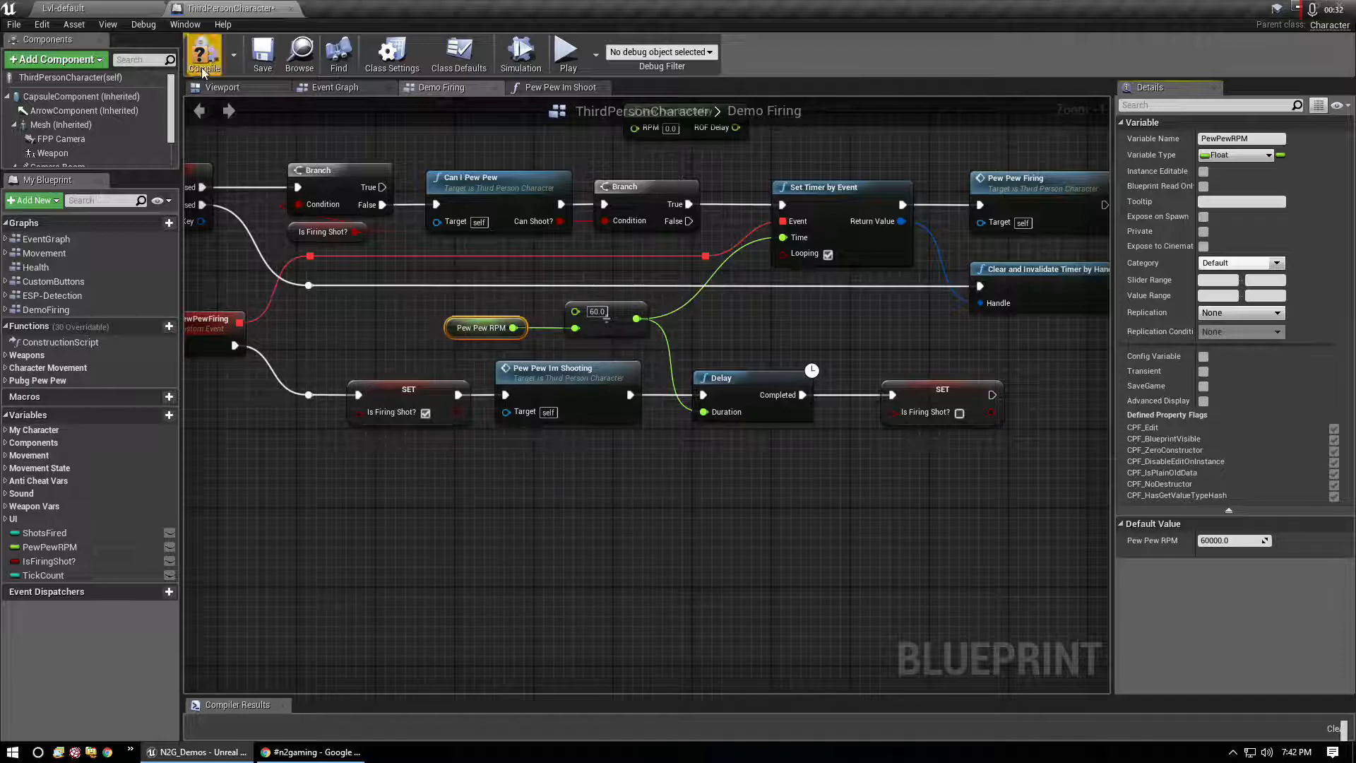
pyautogui.click(203, 52)
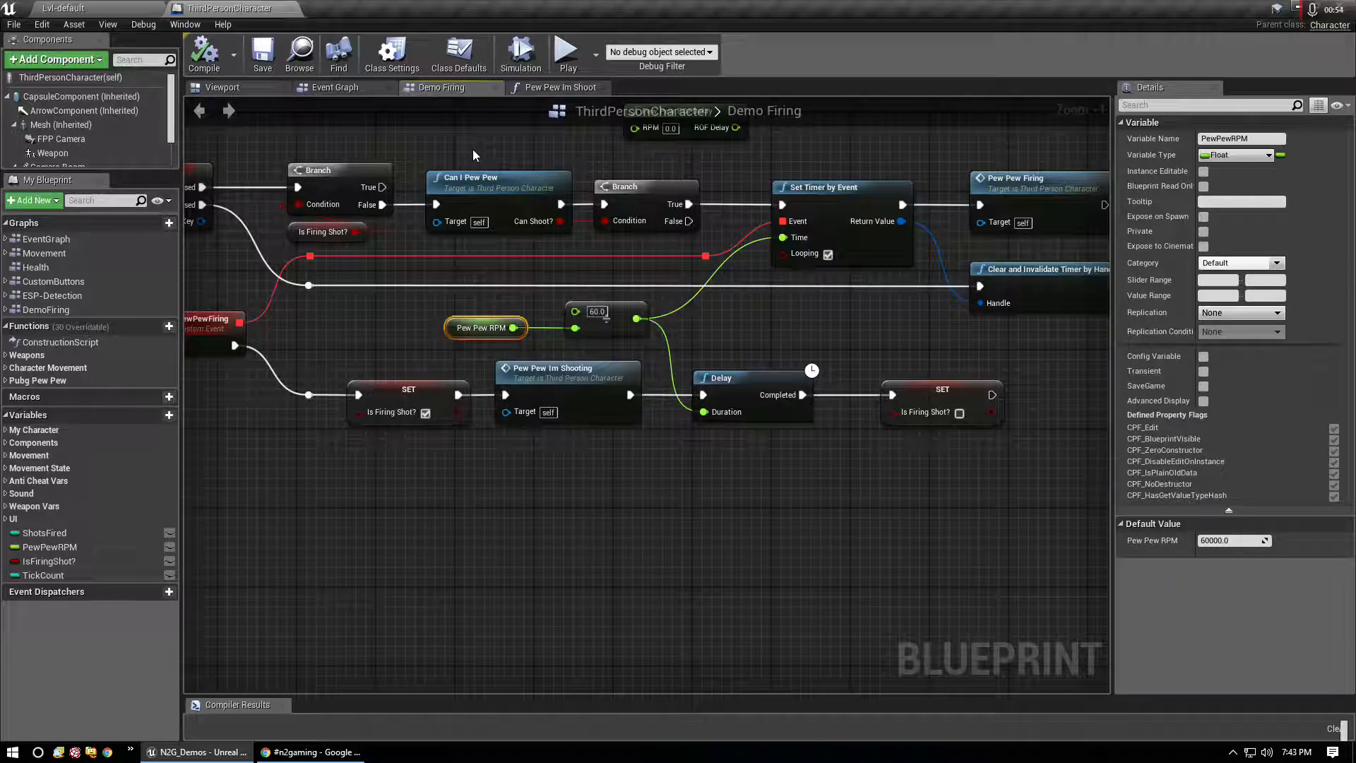
pyautogui.moveTo(469, 104)
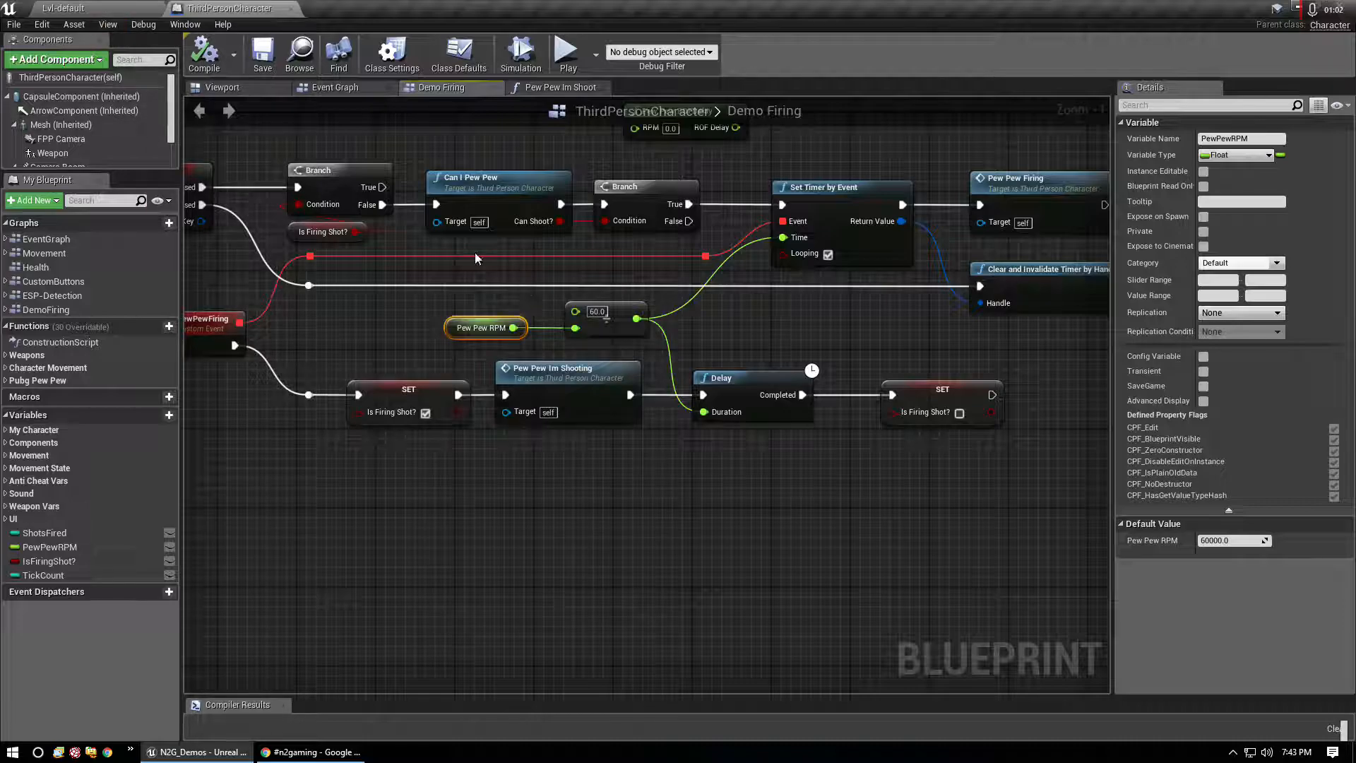
pyautogui.moveTo(482, 327)
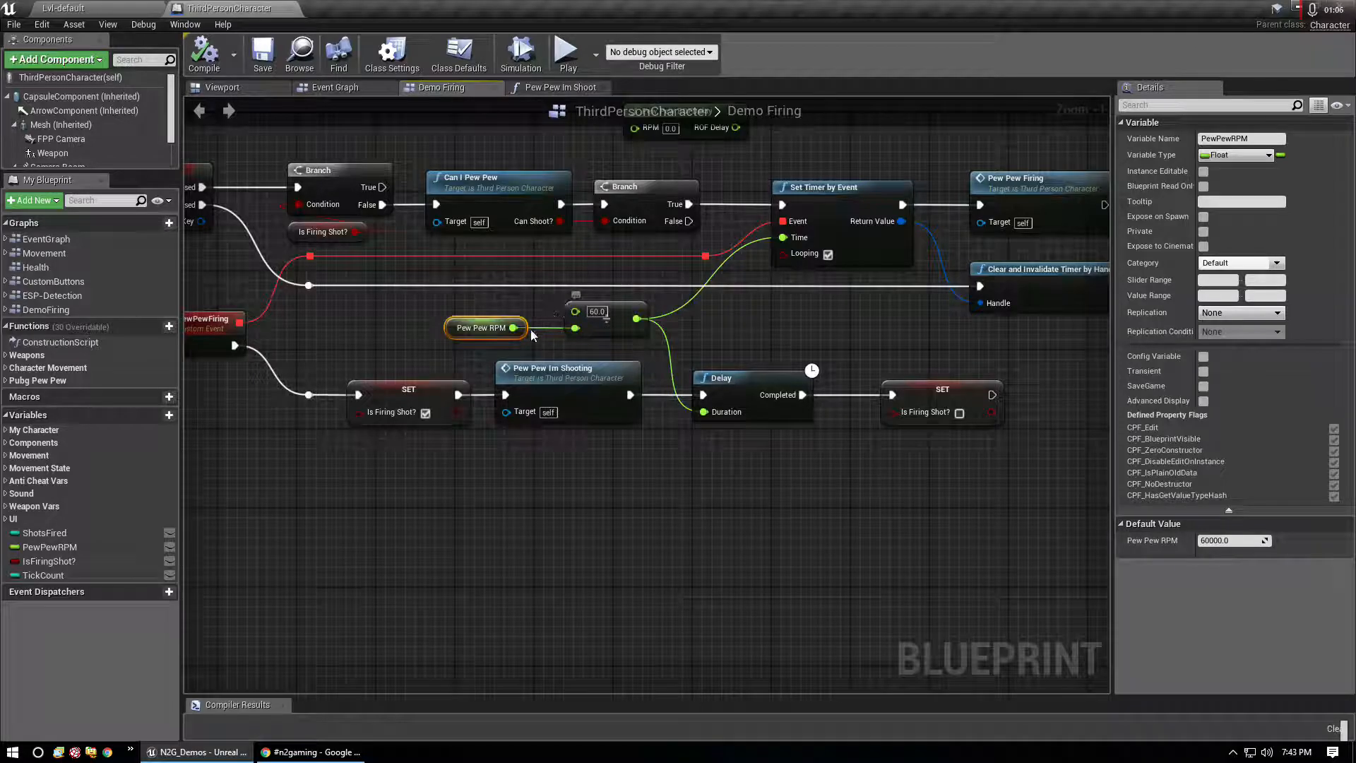
pyautogui.moveTo(486, 327)
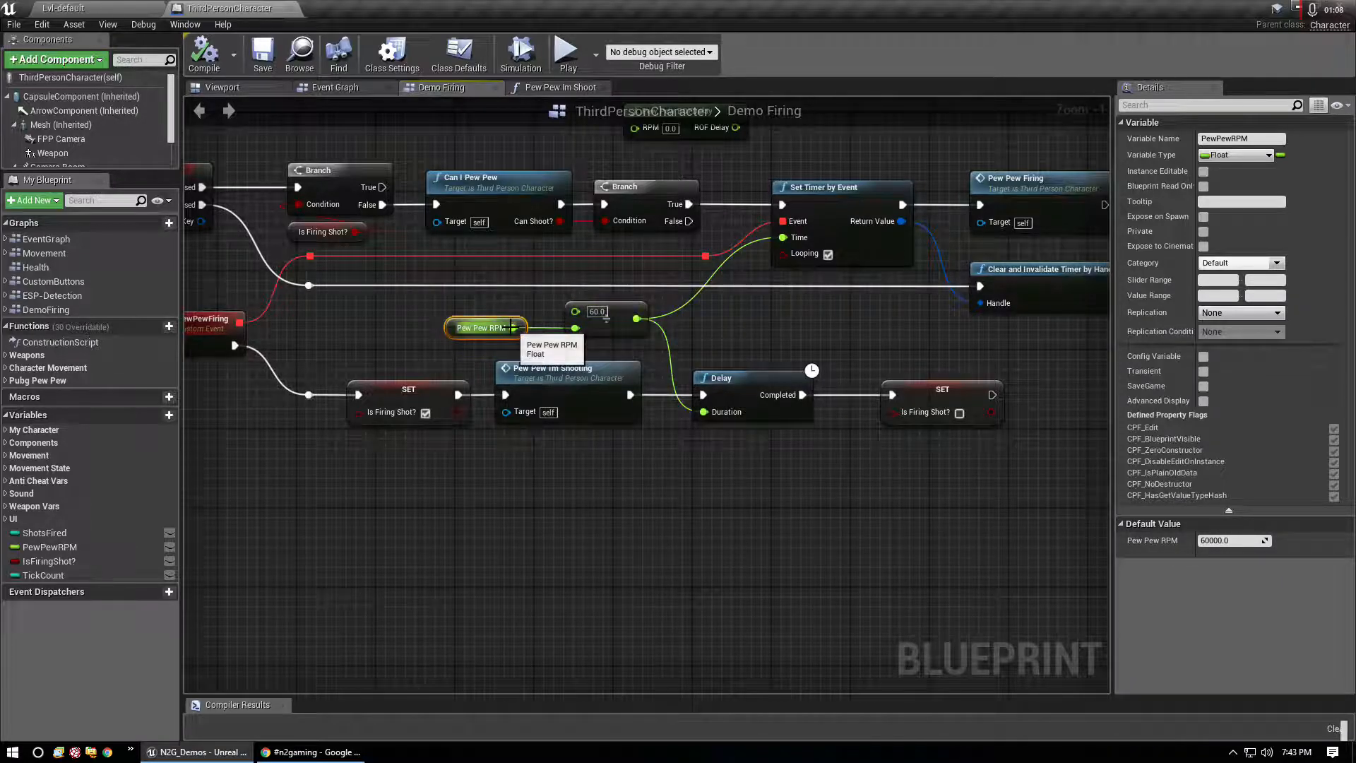
pyautogui.moveTo(804, 322)
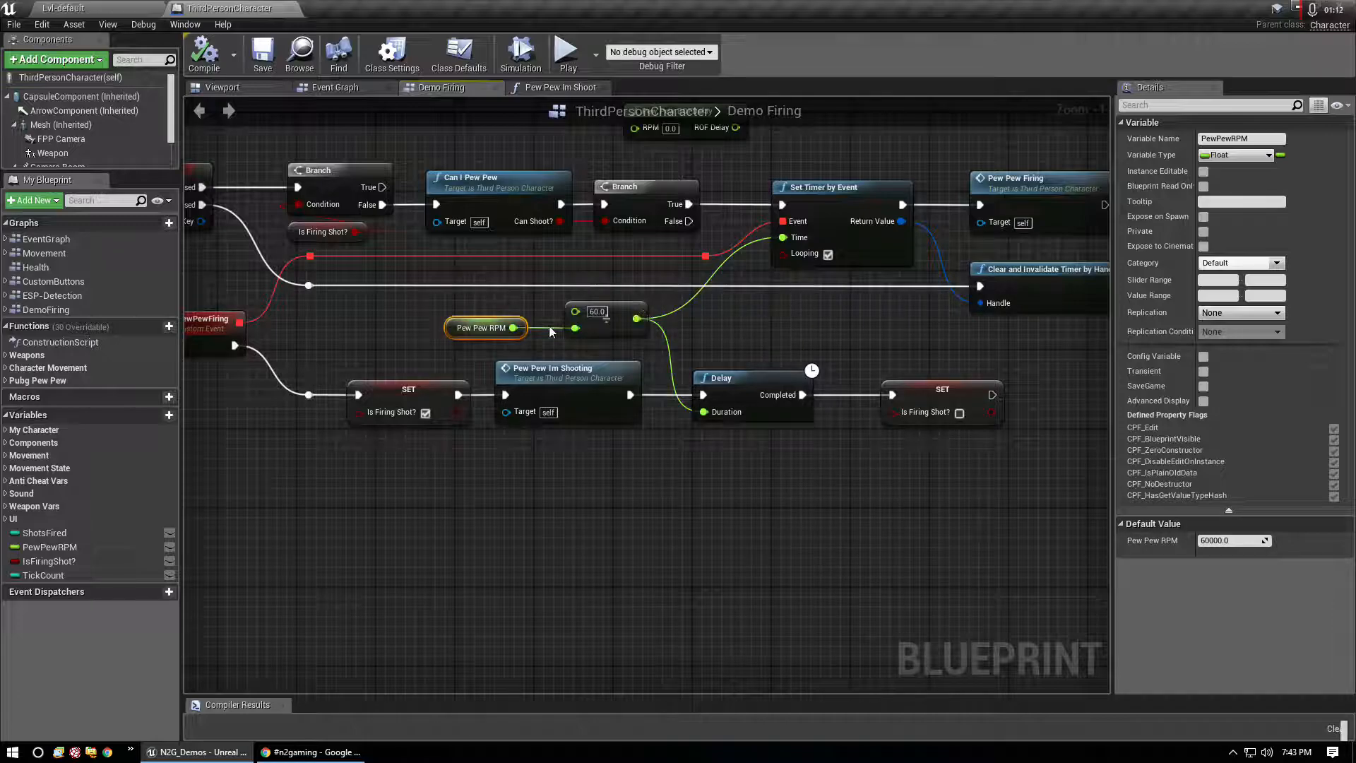
pyautogui.moveTo(802, 322)
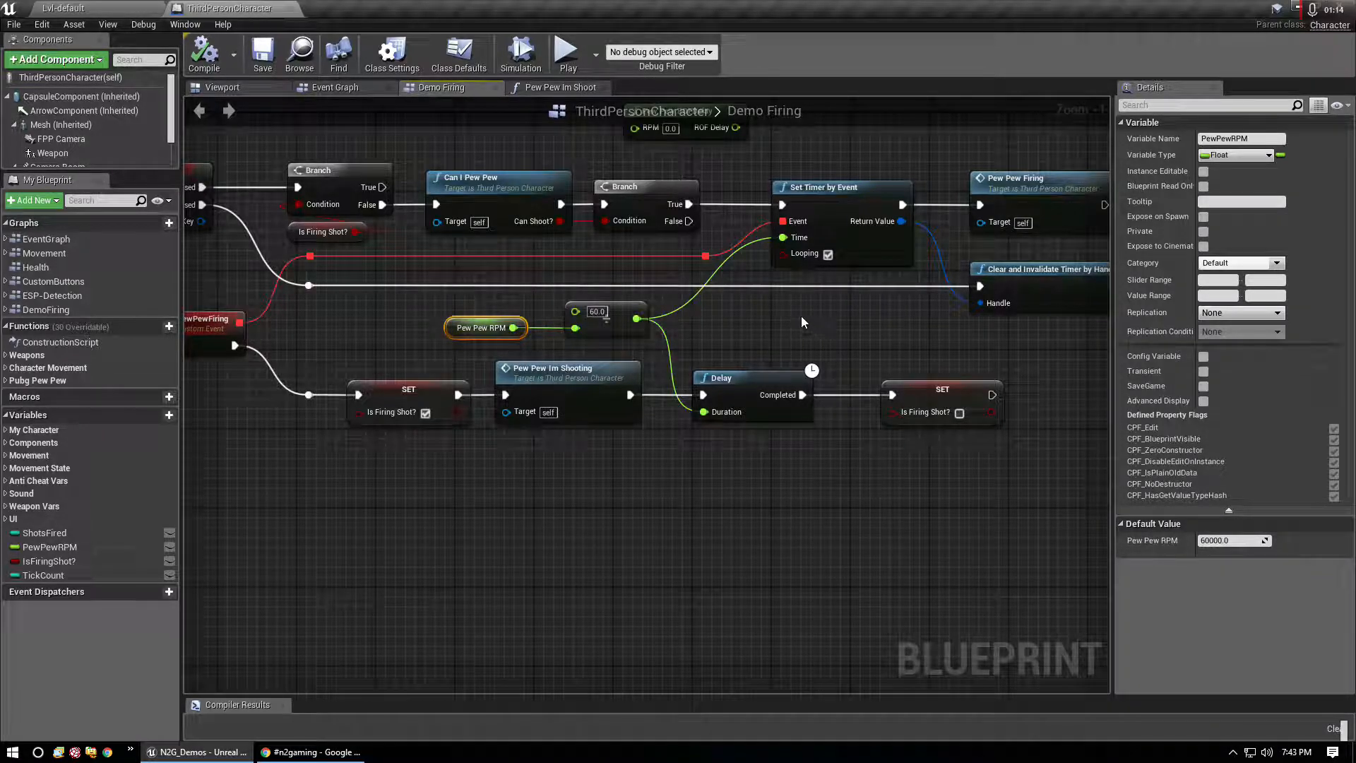
pyautogui.moveTo(788, 313)
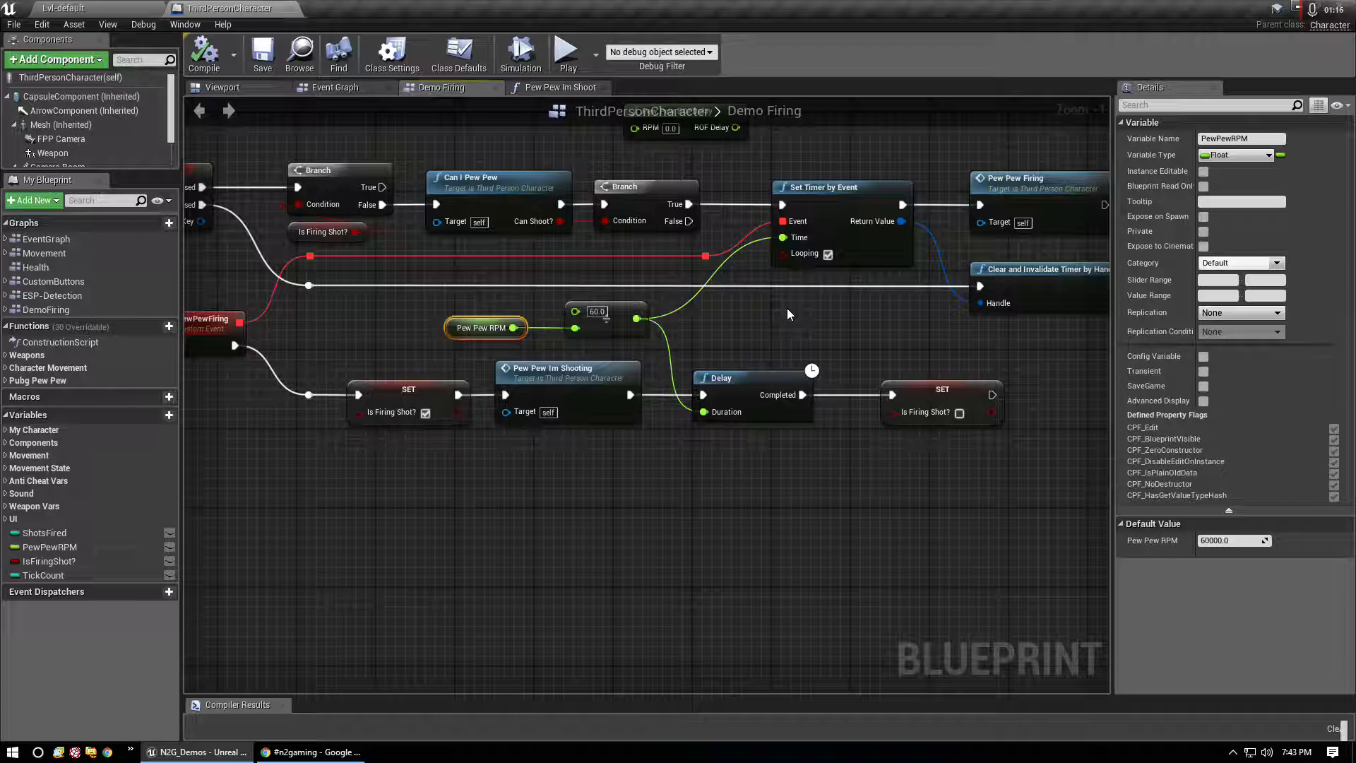
# Step: Play Lvl1-default in the editor and cap the frame rate with t.maxfps 30
pyautogui.click(204, 54)
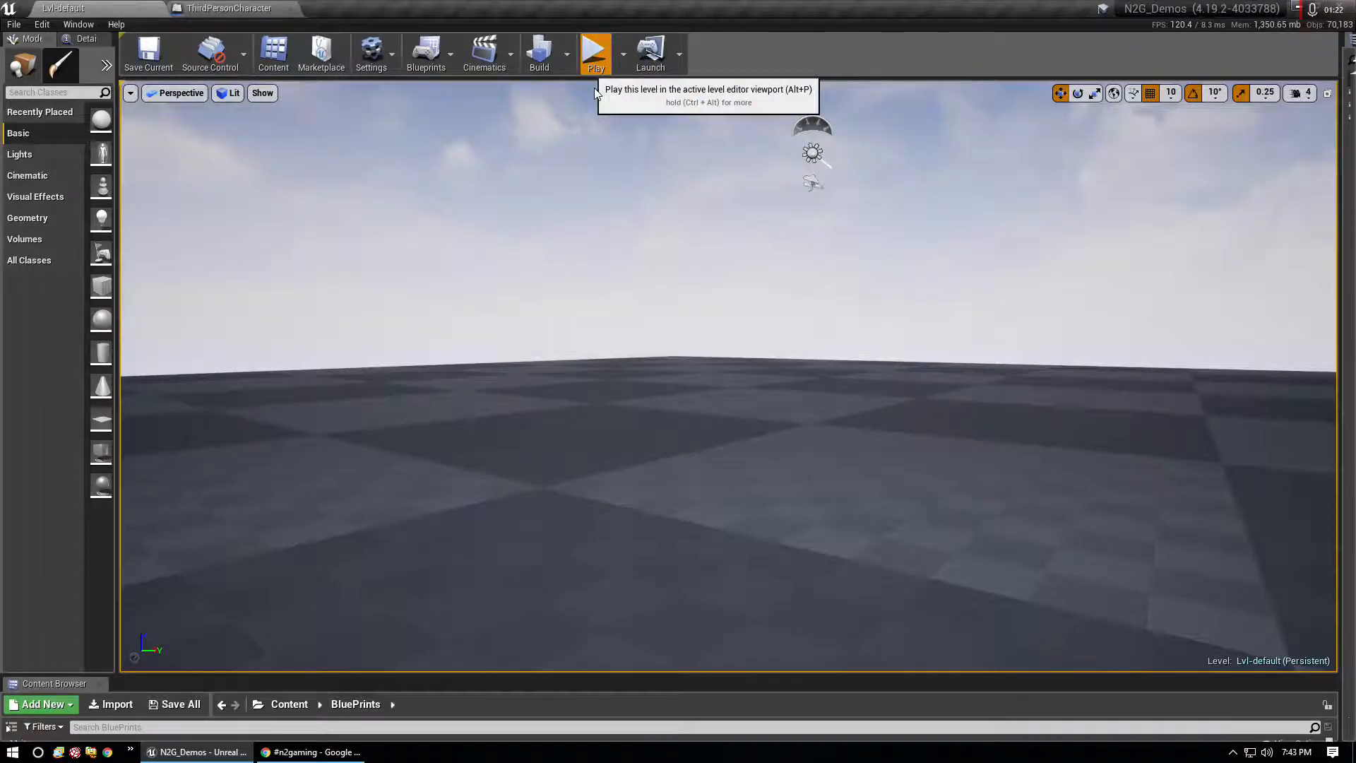
pyautogui.click(595, 52)
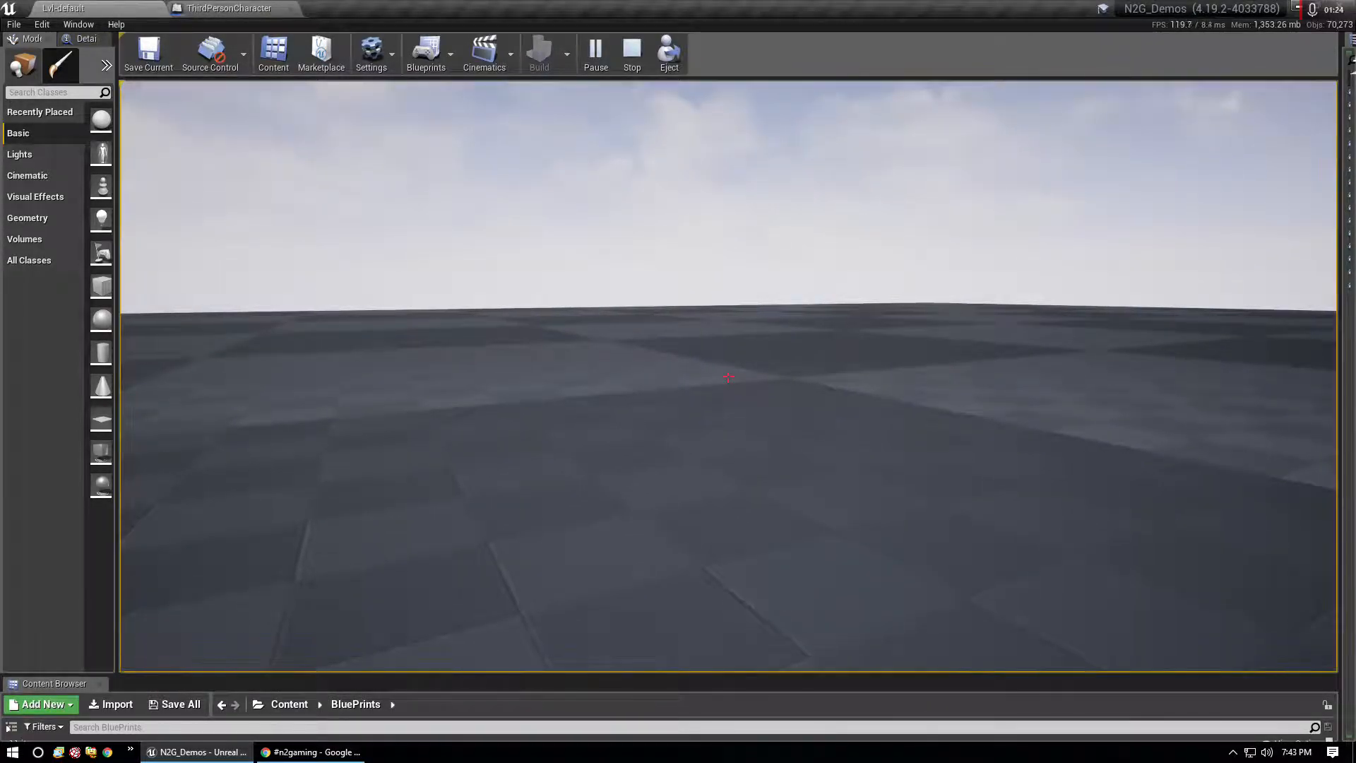
pyautogui.write('t.maxfps 30')
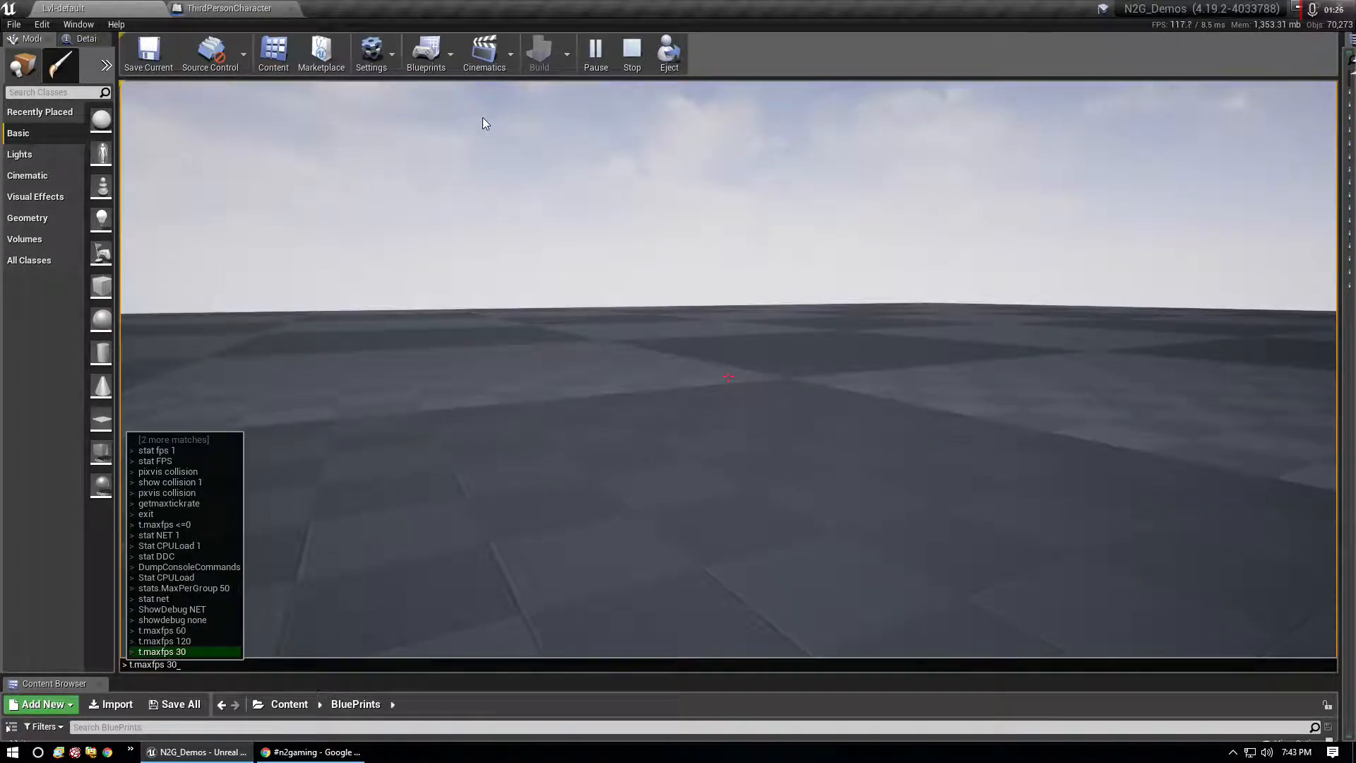
pyautogui.press('Return')
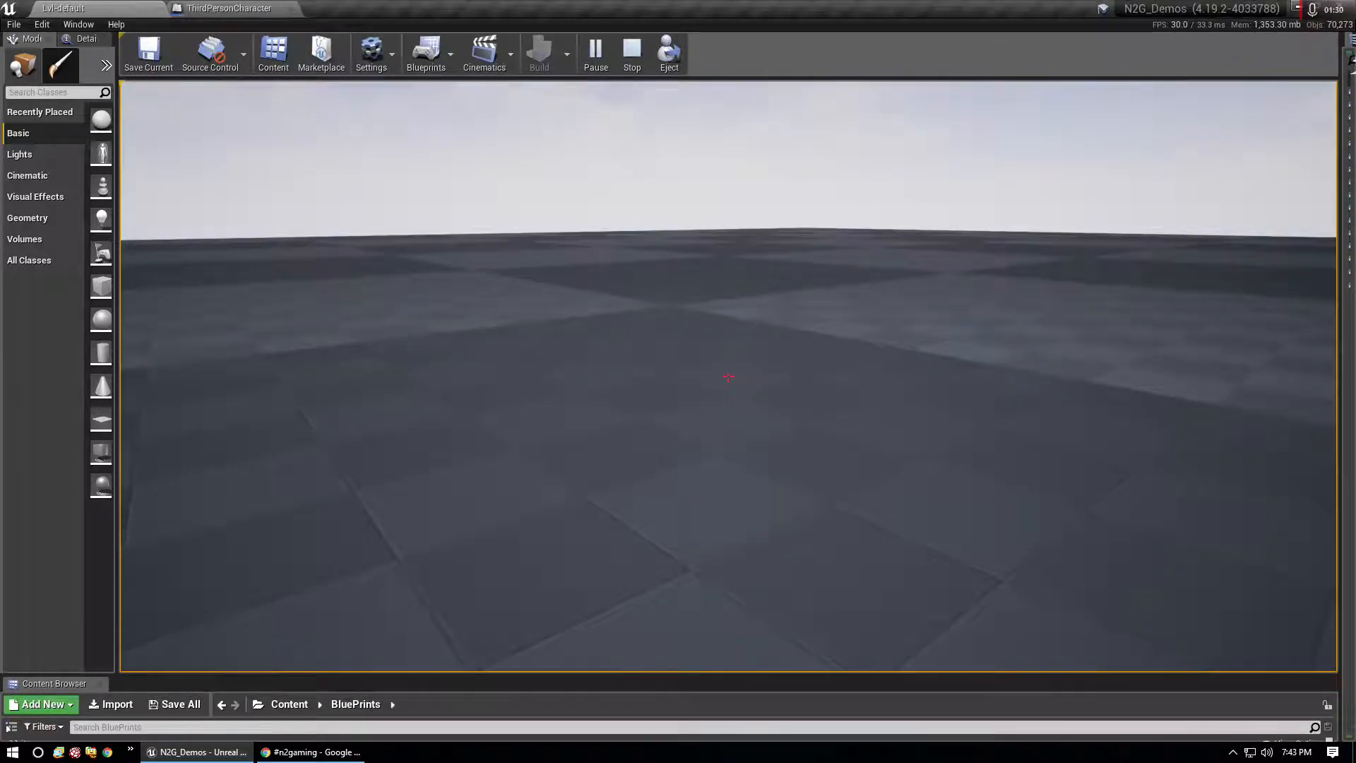
# Step: Turn on the viewport stats display showing the FPS readout
pyautogui.click(130, 92)
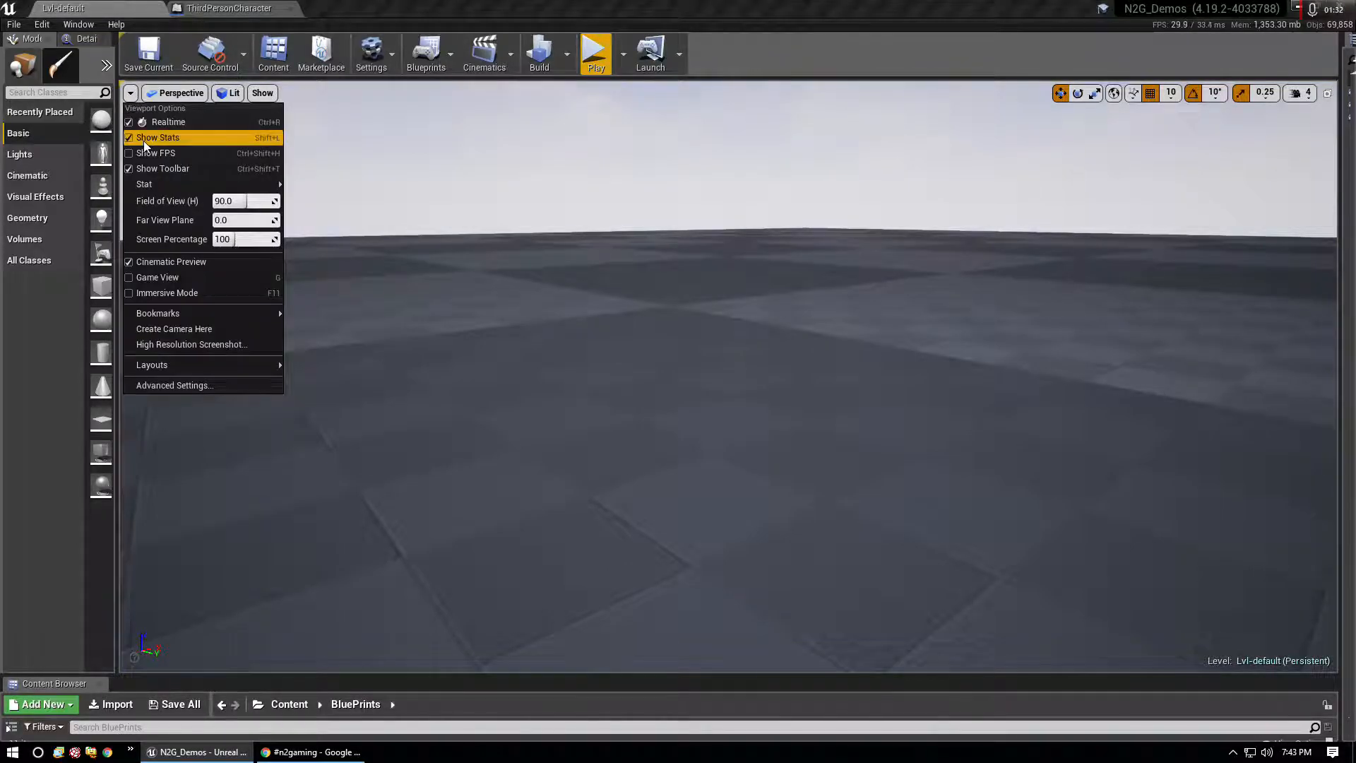
pyautogui.moveTo(158, 138)
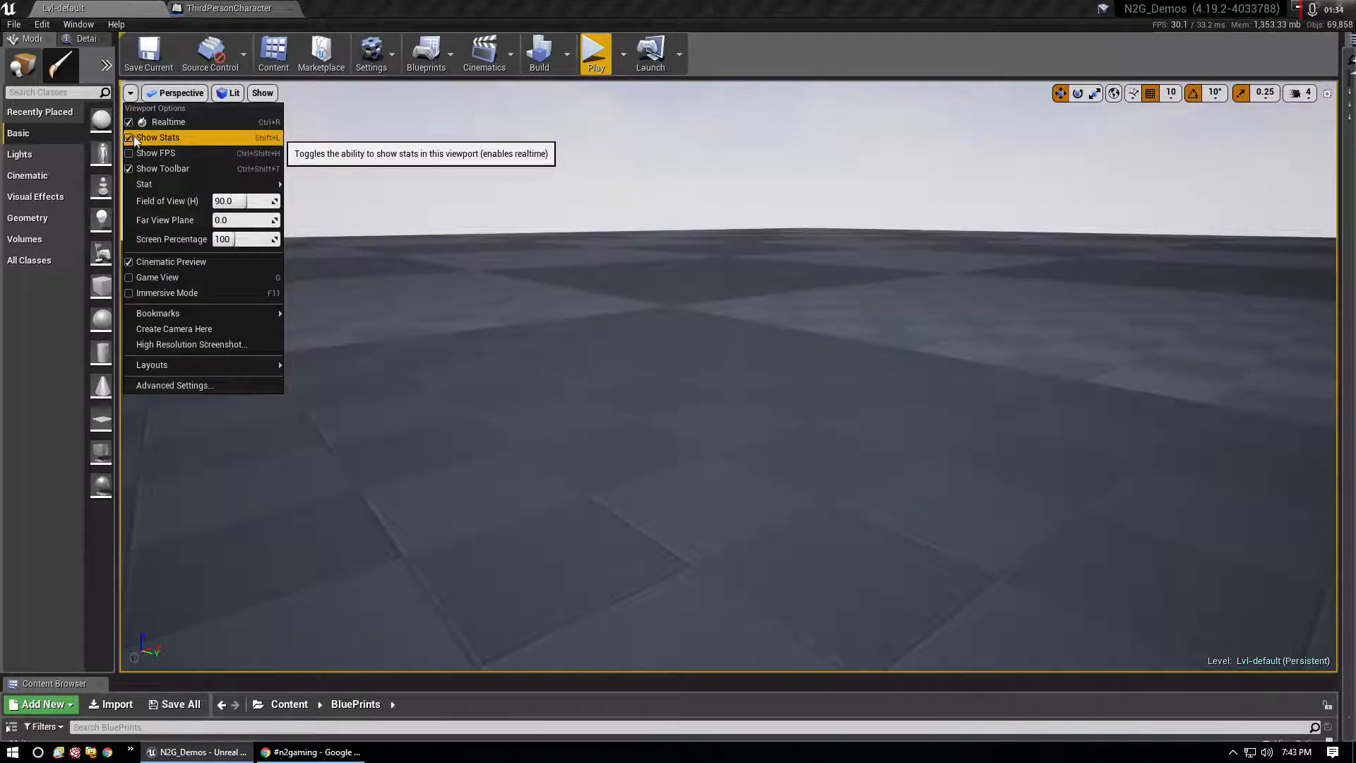
pyautogui.click(129, 138)
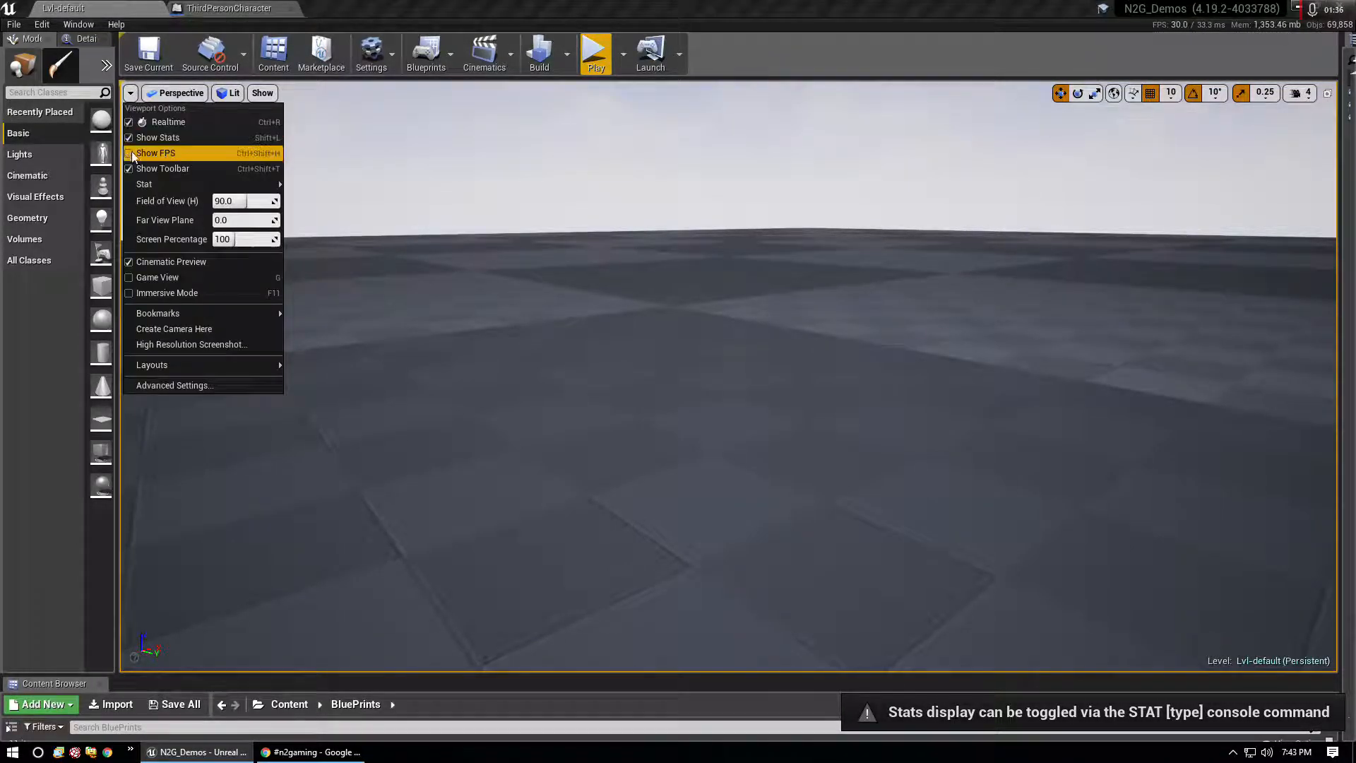
pyautogui.click(156, 153)
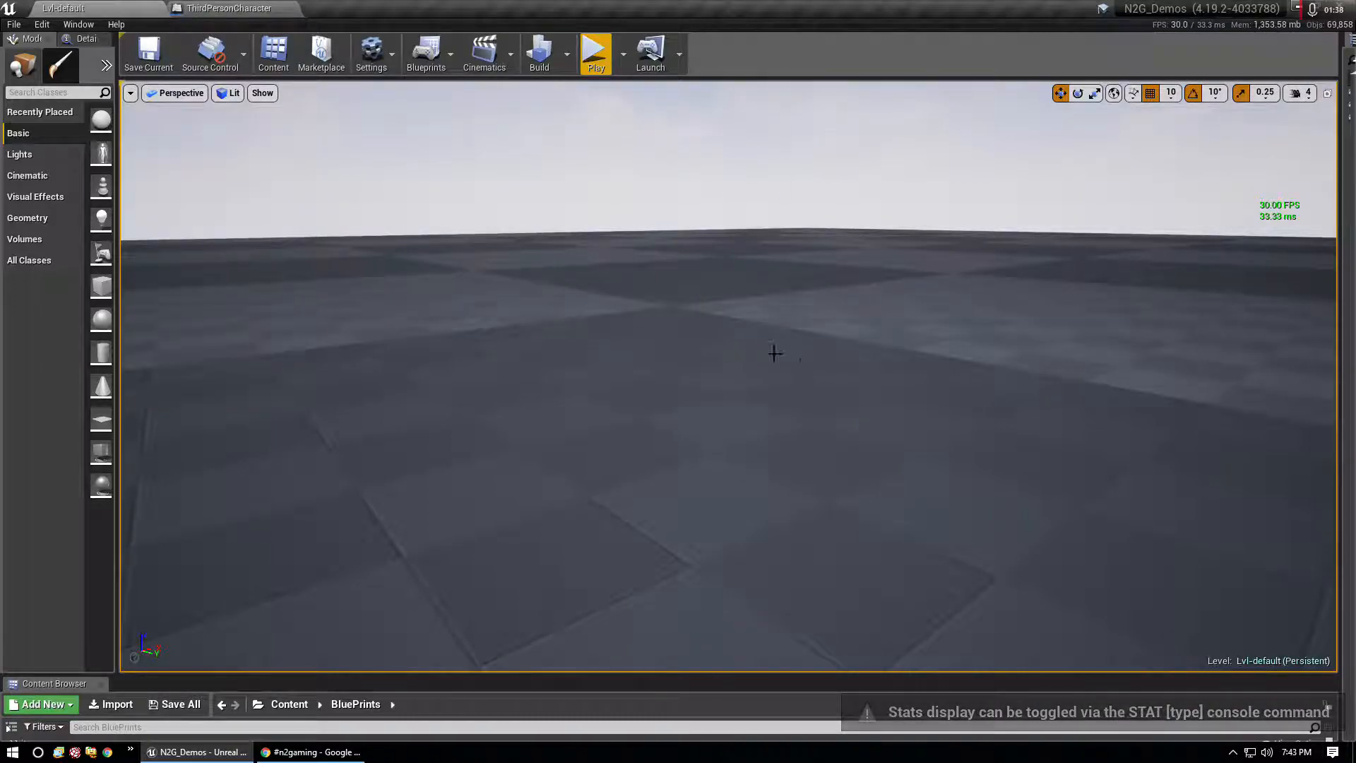
pyautogui.moveTo(839, 354)
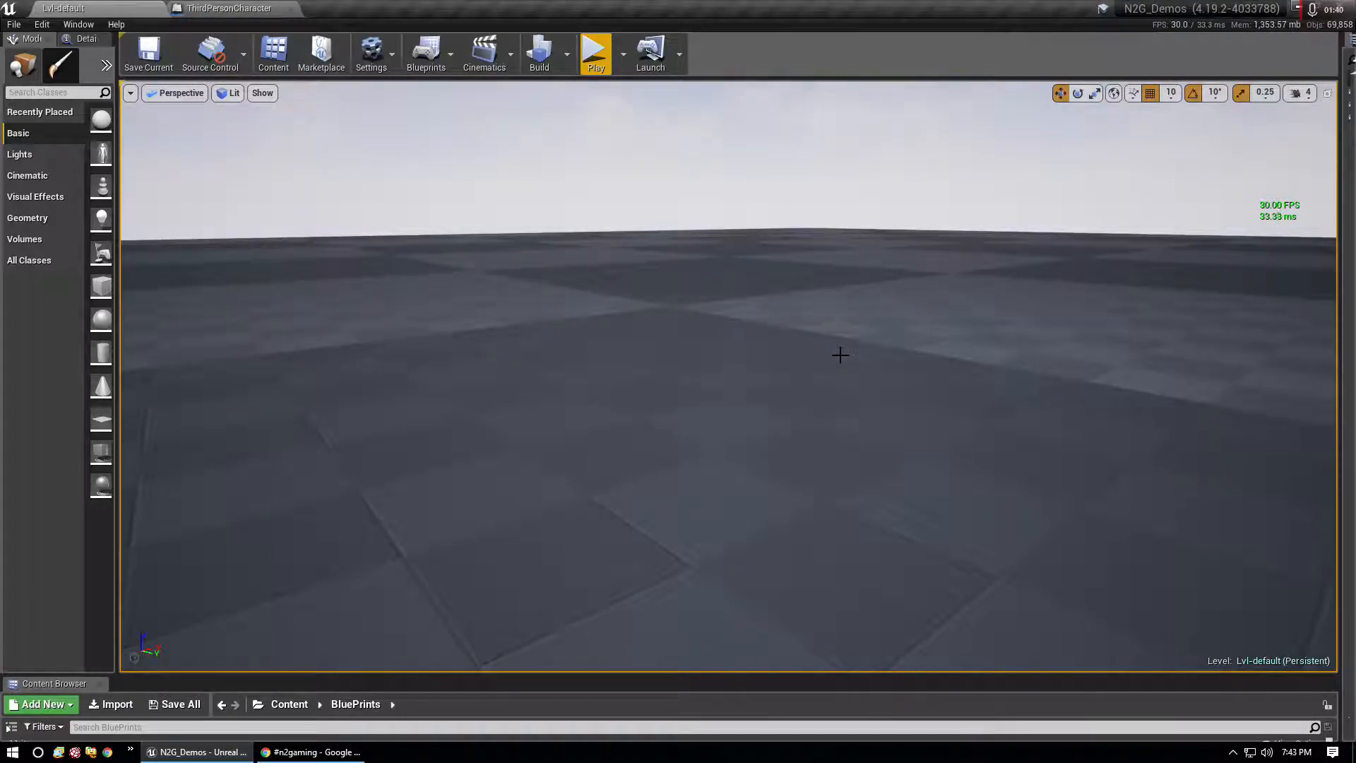
# Step: End the play-in-editor session and open the Output Log
pyautogui.click(596, 54)
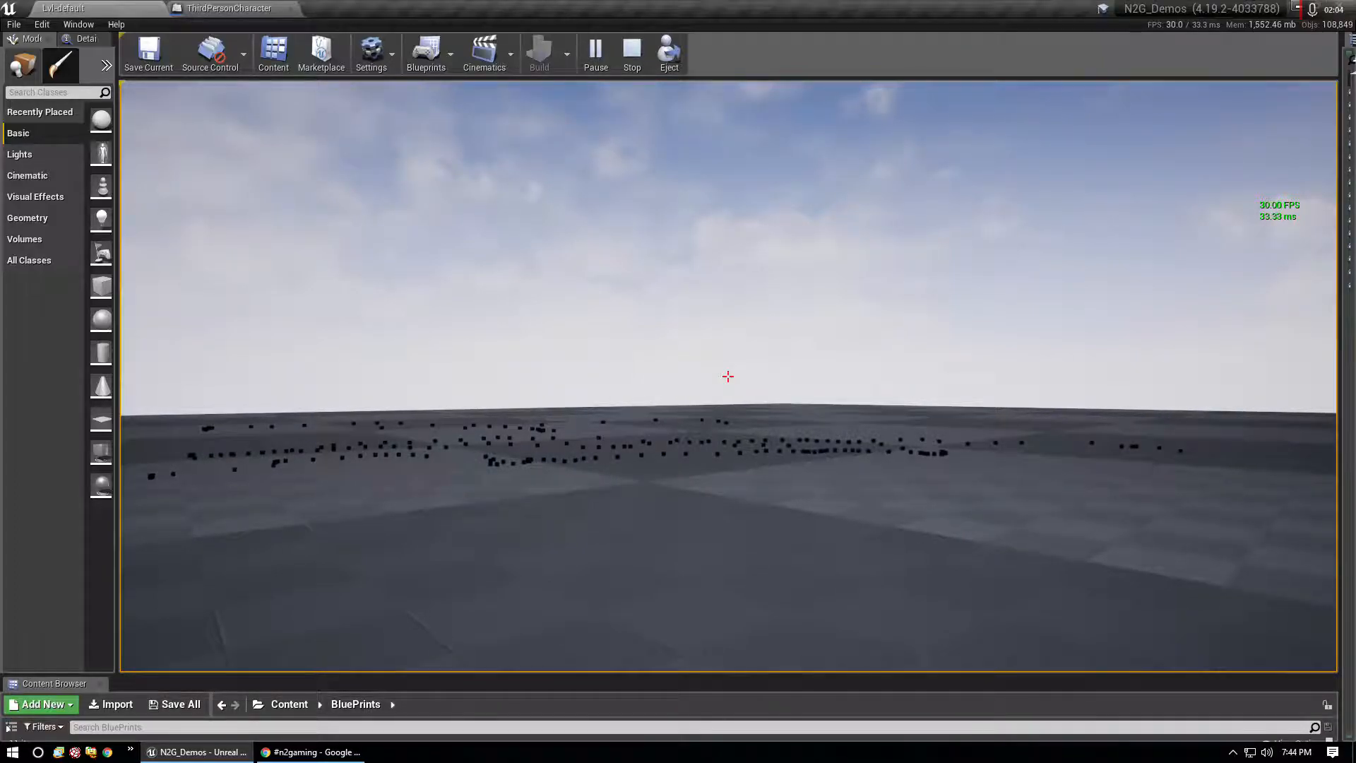
pyautogui.click(632, 54)
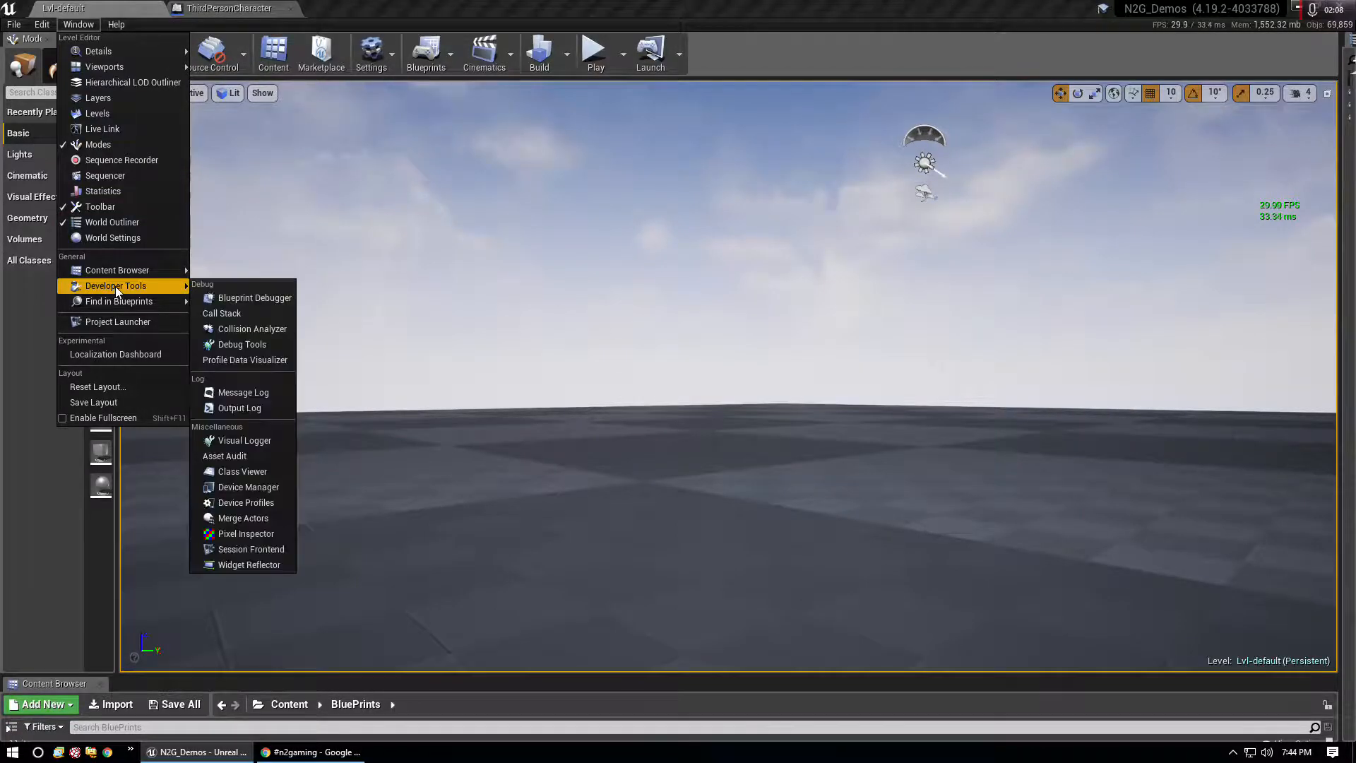
pyautogui.click(239, 407)
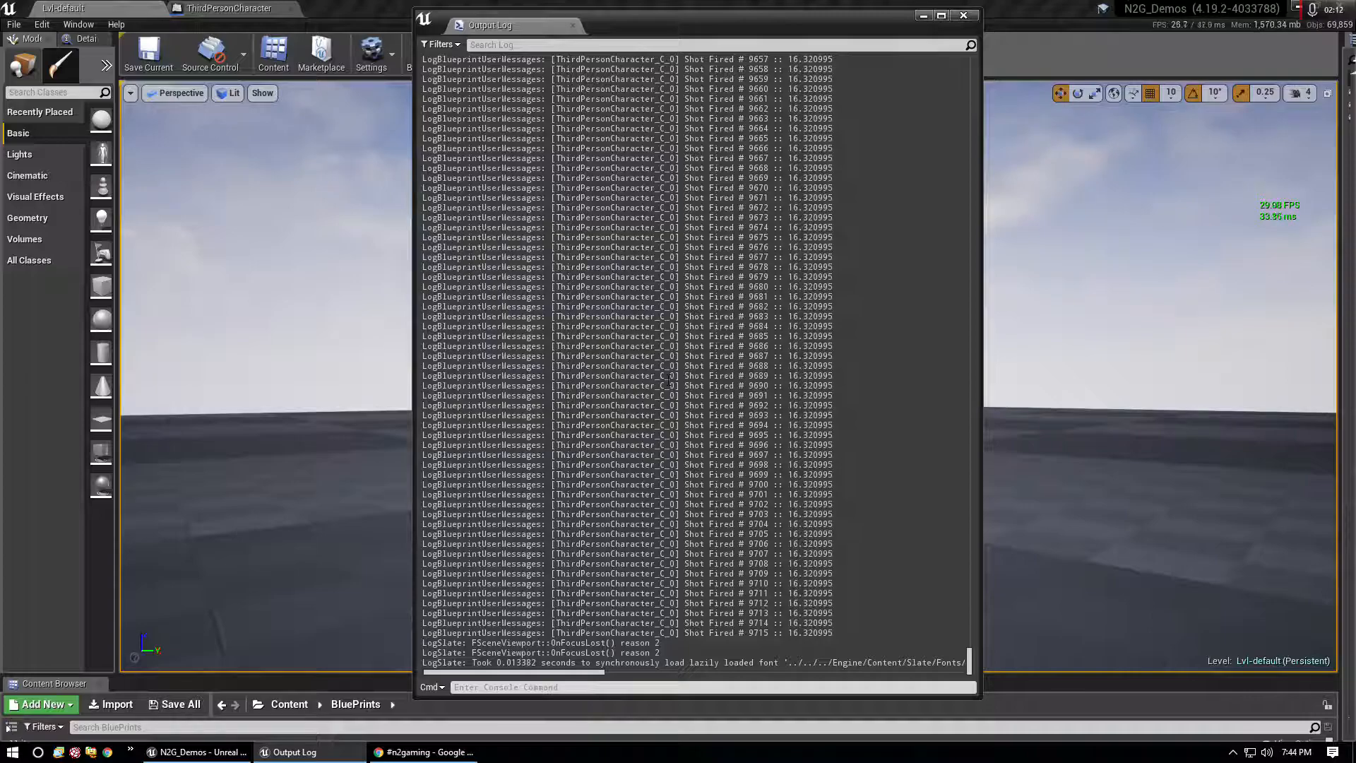
# Step: Scroll through the Shot Fired timestamps, then bring back the Demo Firing graph
pyautogui.scroll(3)
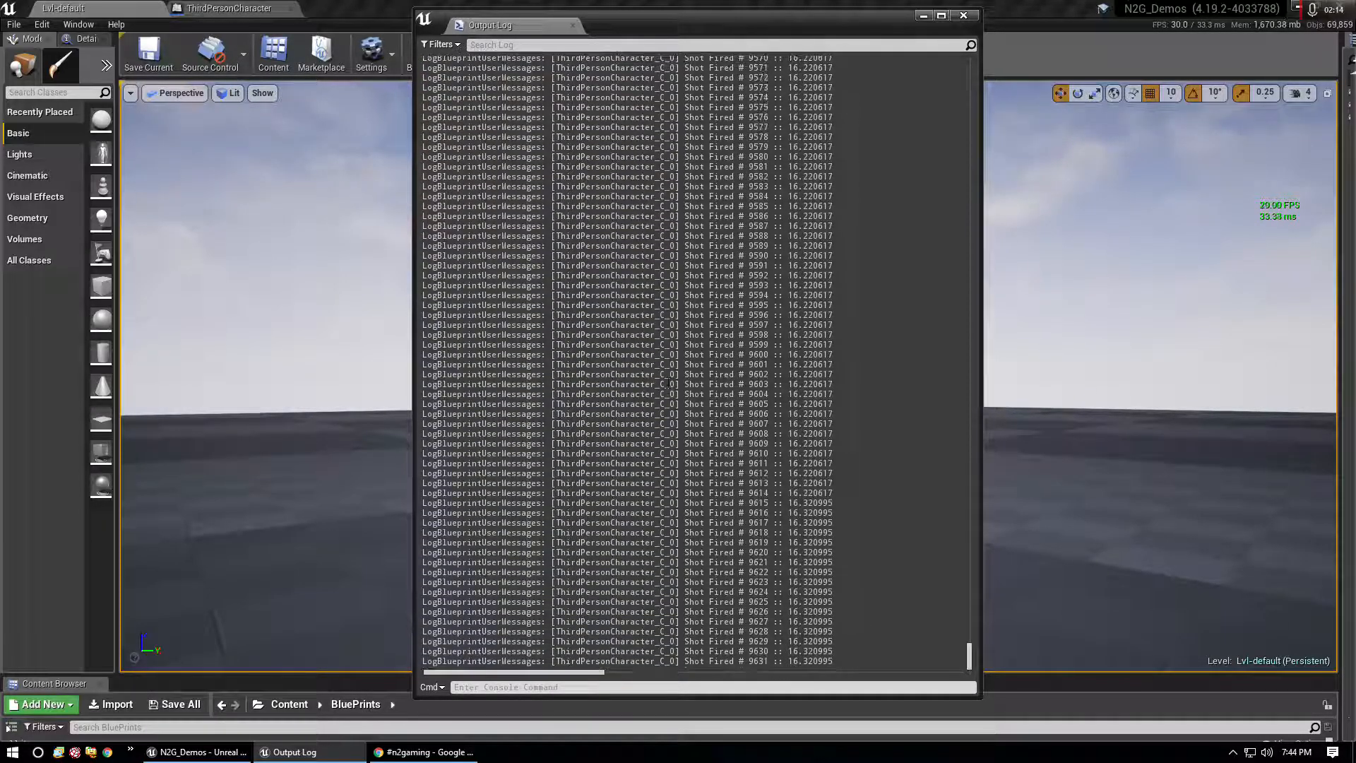
pyautogui.scroll(3)
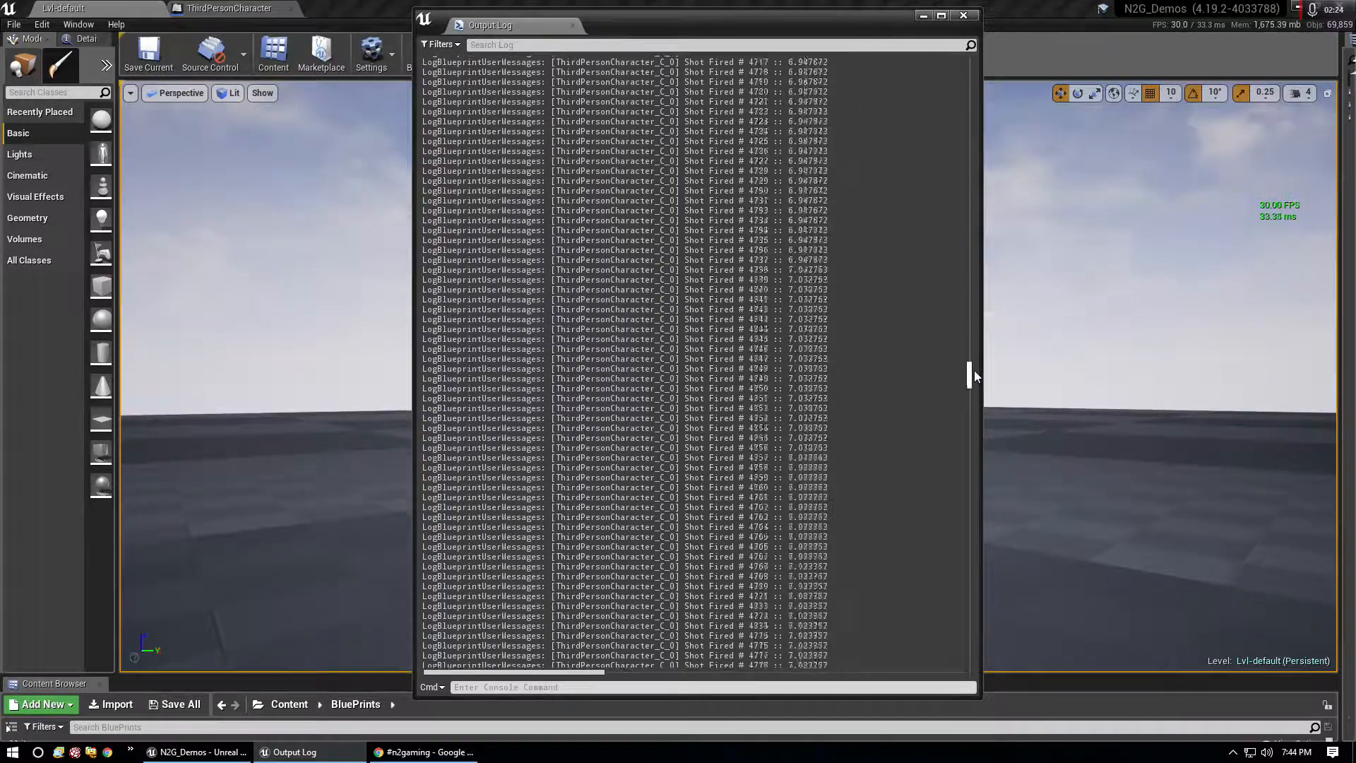
pyautogui.scroll(3)
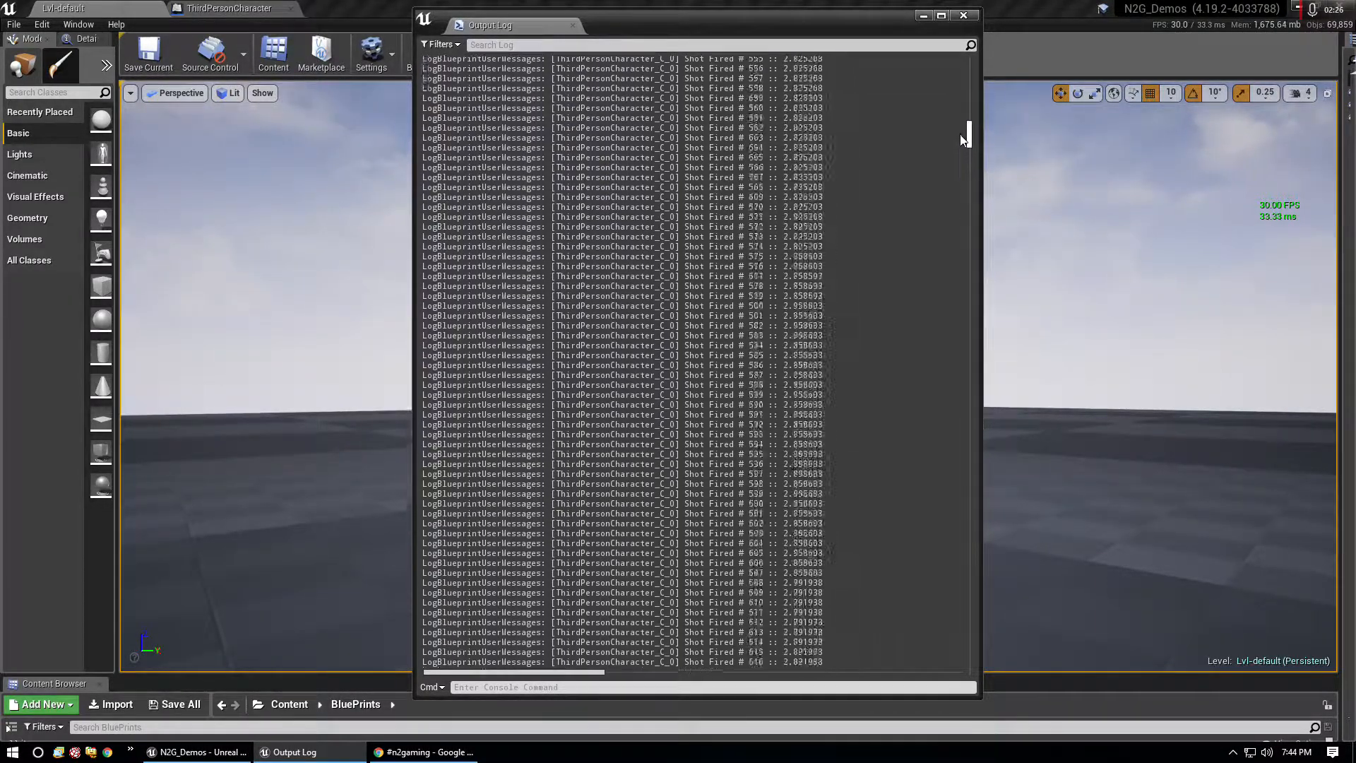
pyautogui.scroll(3)
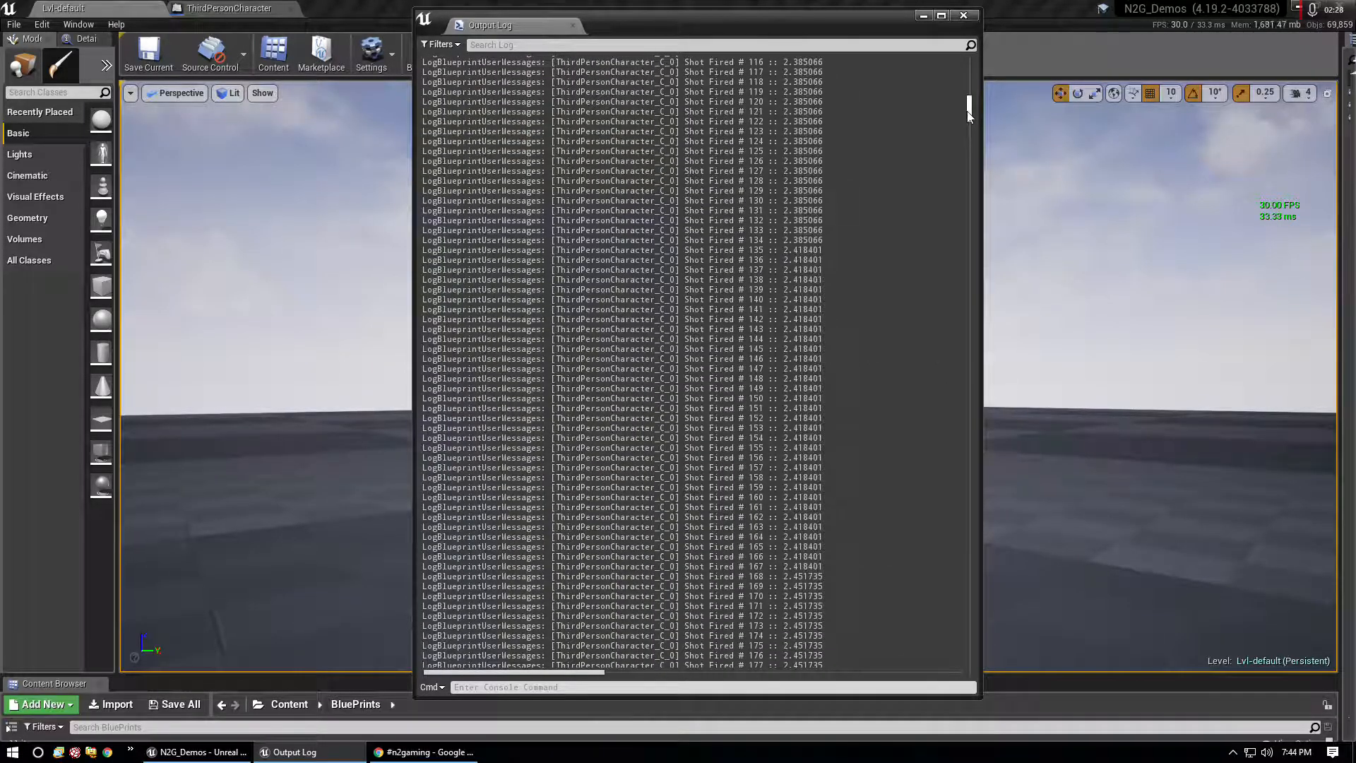
pyautogui.scroll(3)
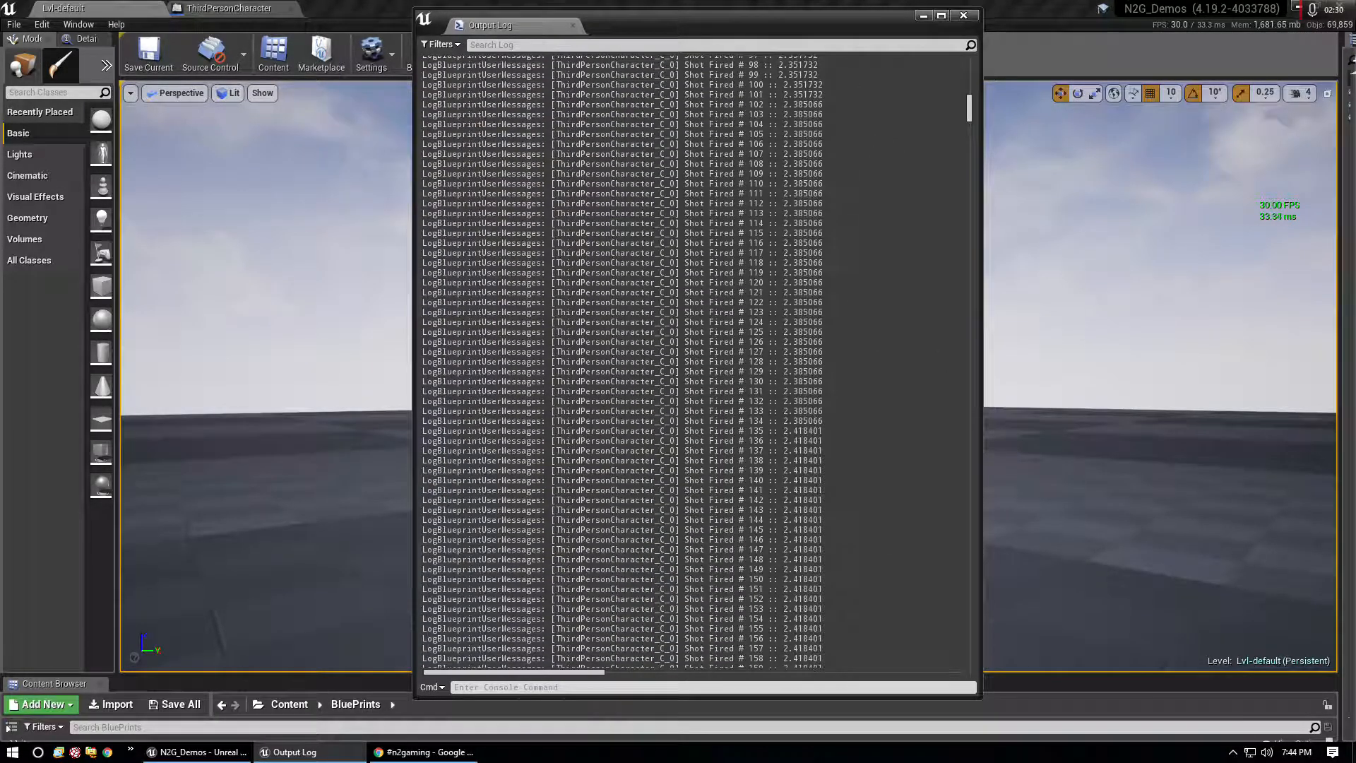
pyautogui.scroll(3)
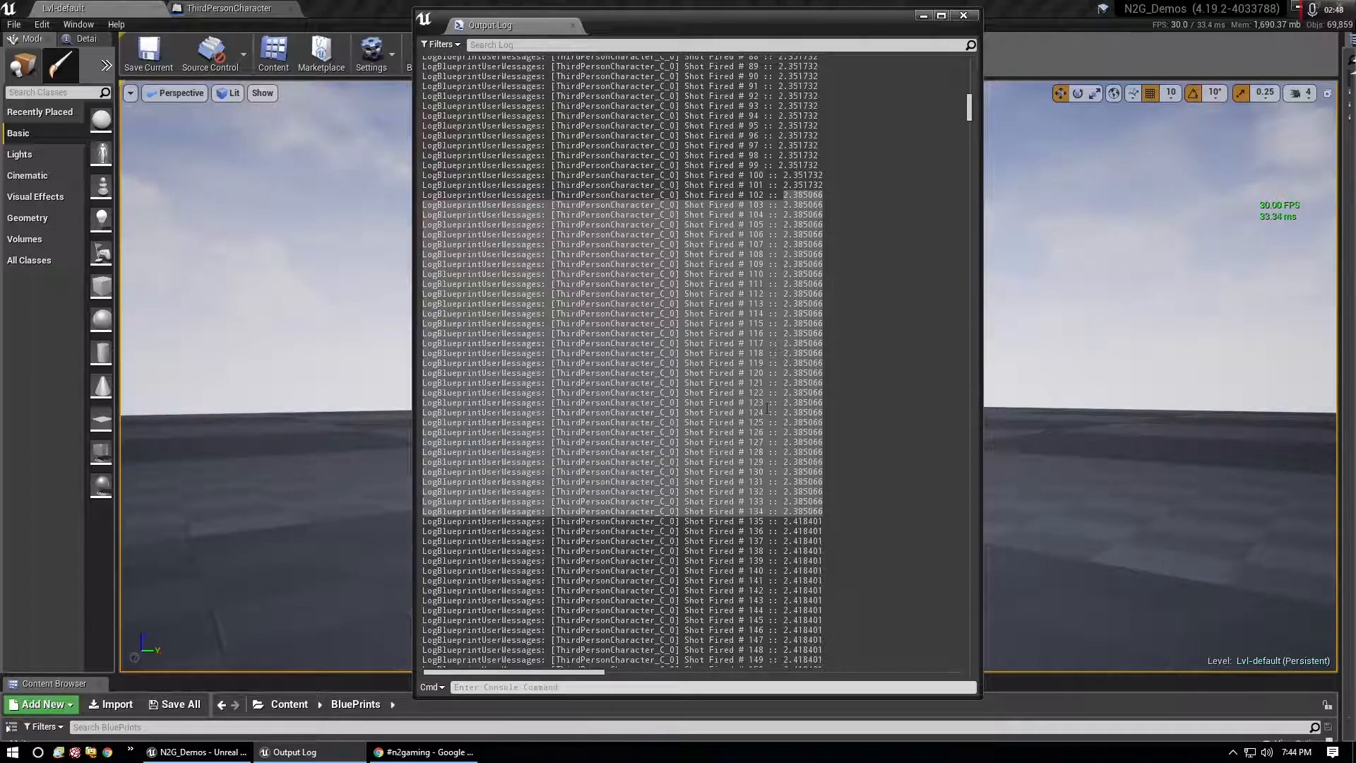
pyautogui.scroll(-3)
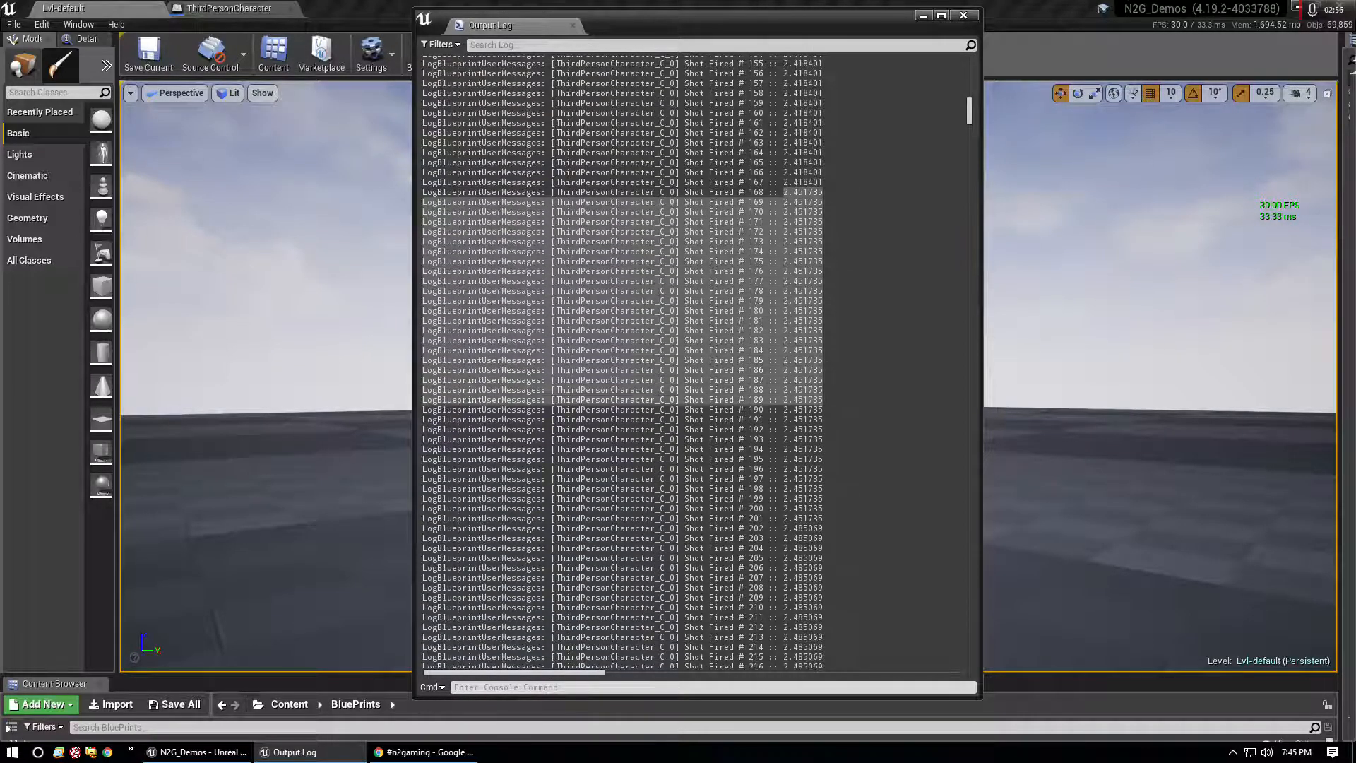
pyautogui.scroll(-3)
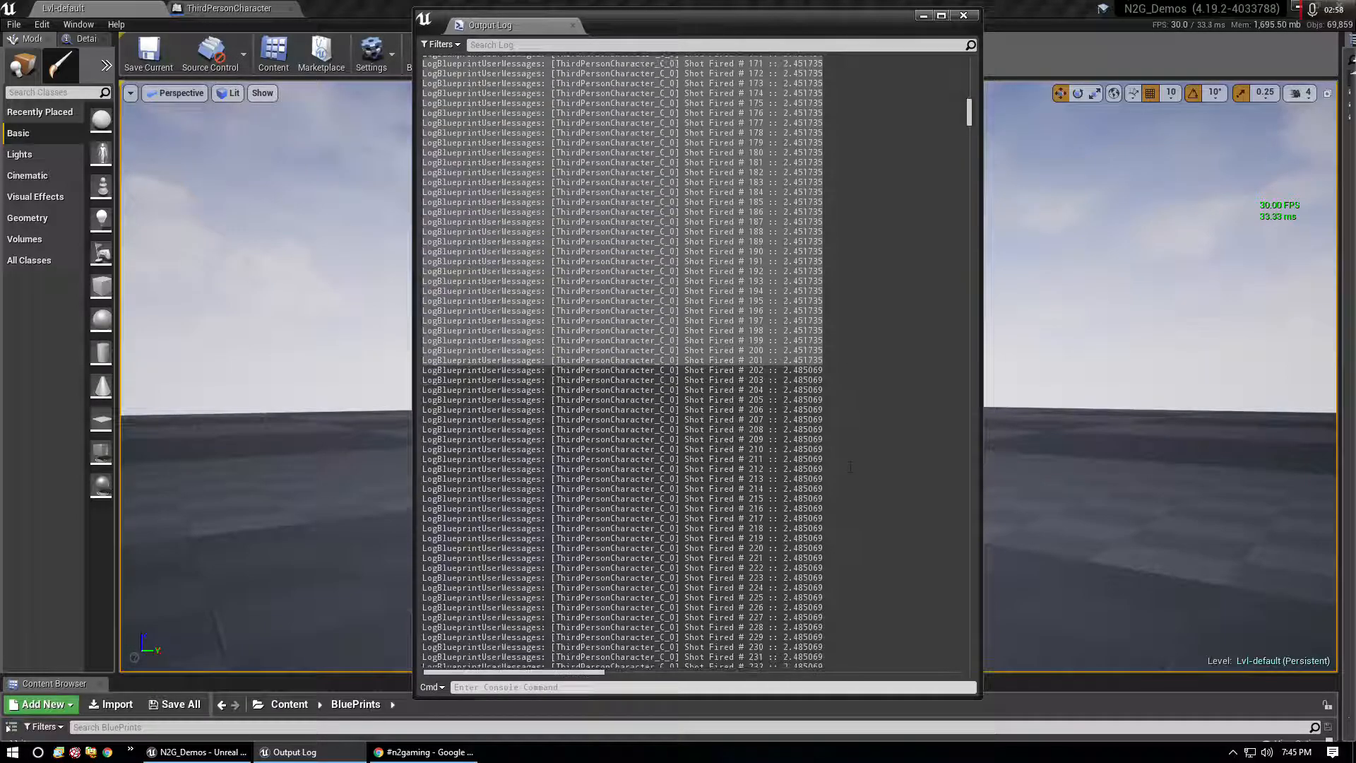
pyautogui.scroll(-3)
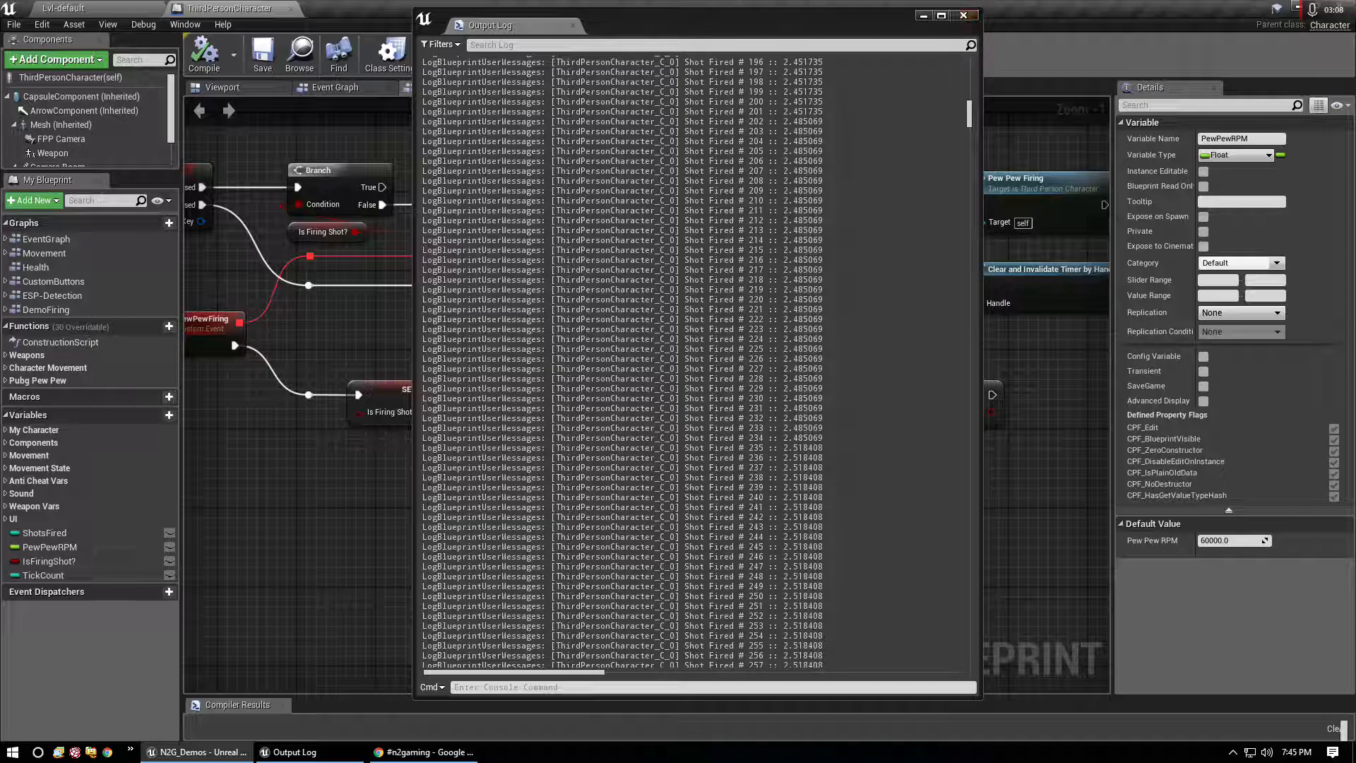
pyautogui.click(962, 25)
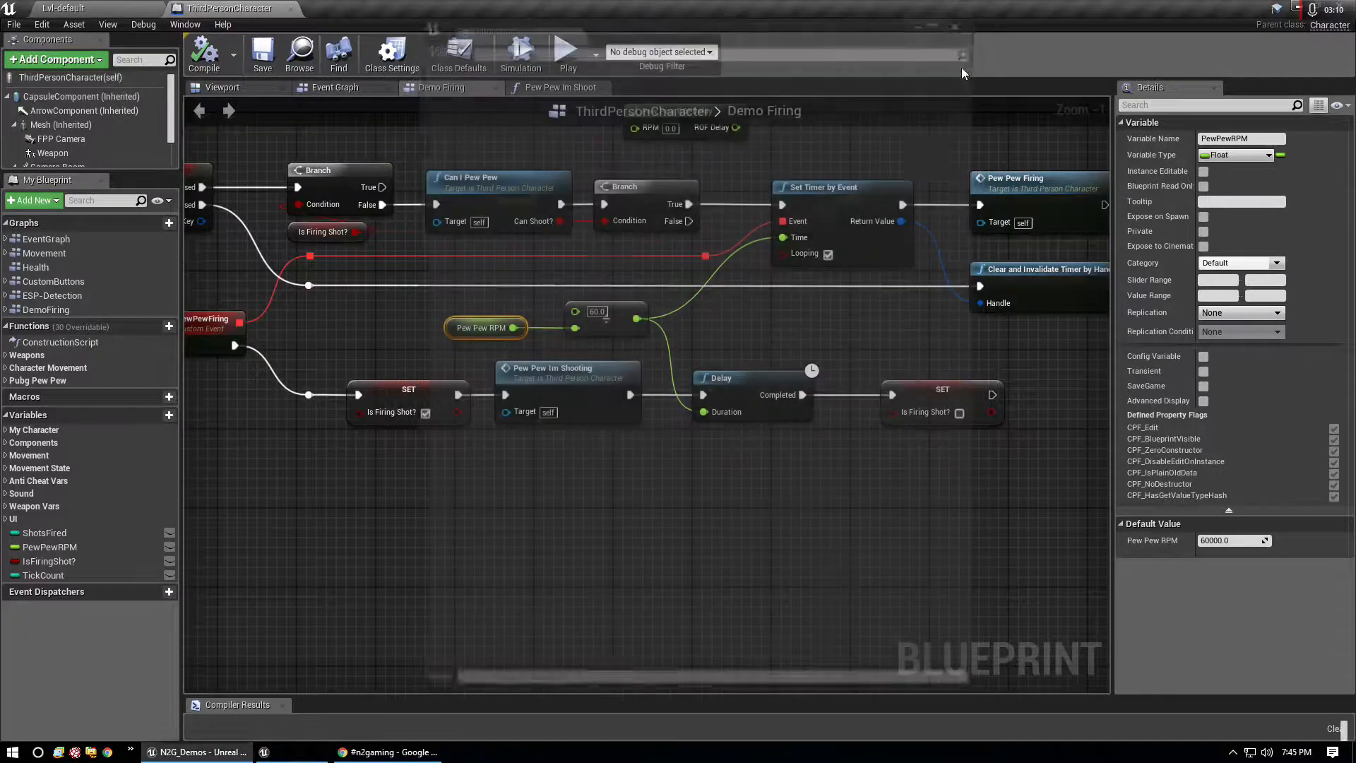
# Step: Set the SpawnActor Init Speed Mult to 88000 in Pew Pew Im Shooting and recompile
pyautogui.click(559, 87)
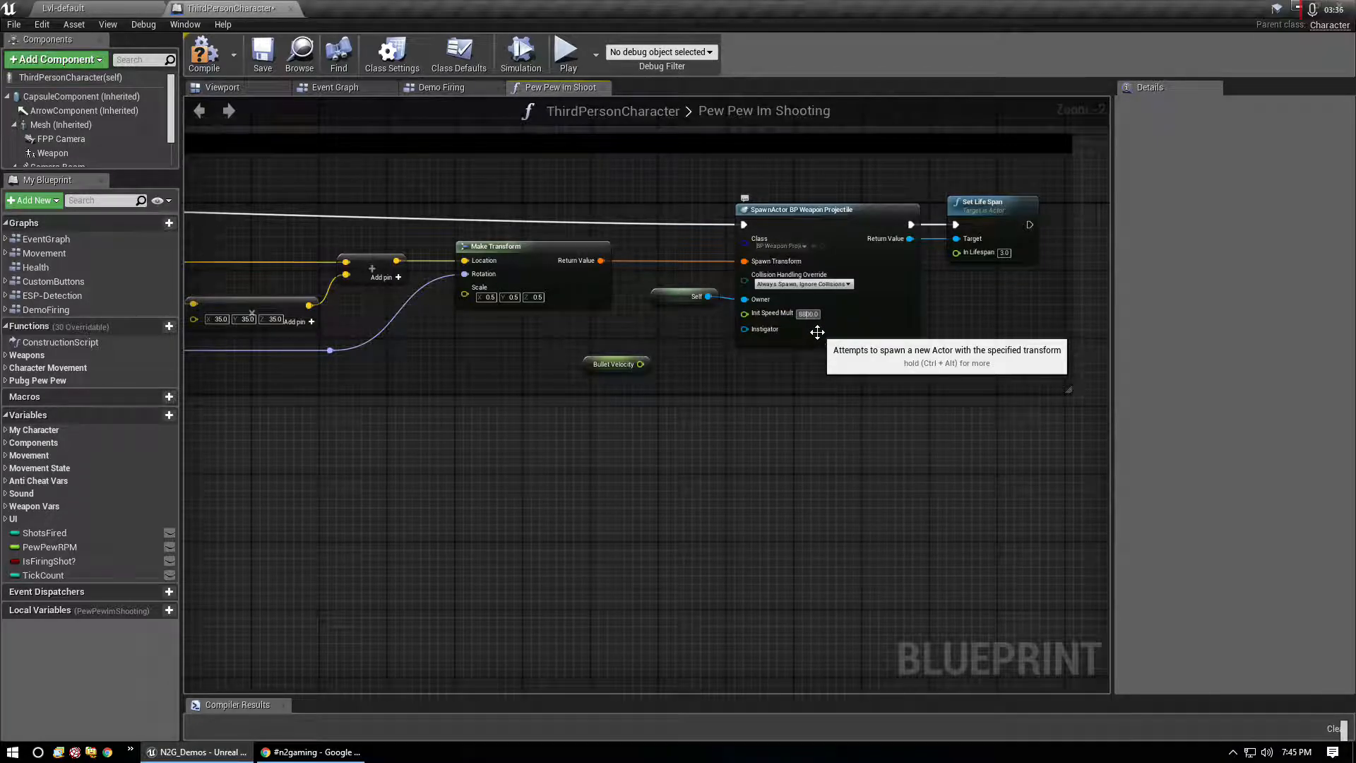
pyautogui.moveTo(811, 322)
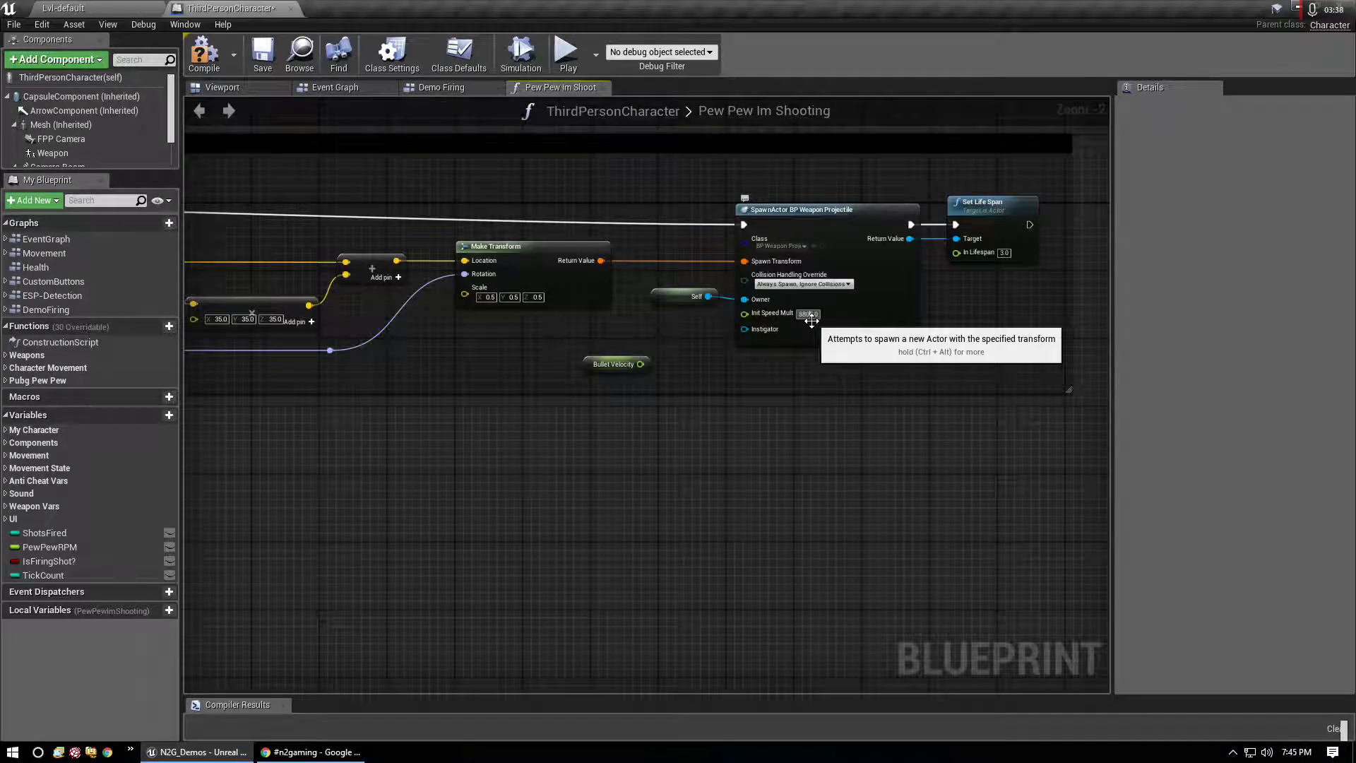
pyautogui.click(204, 52)
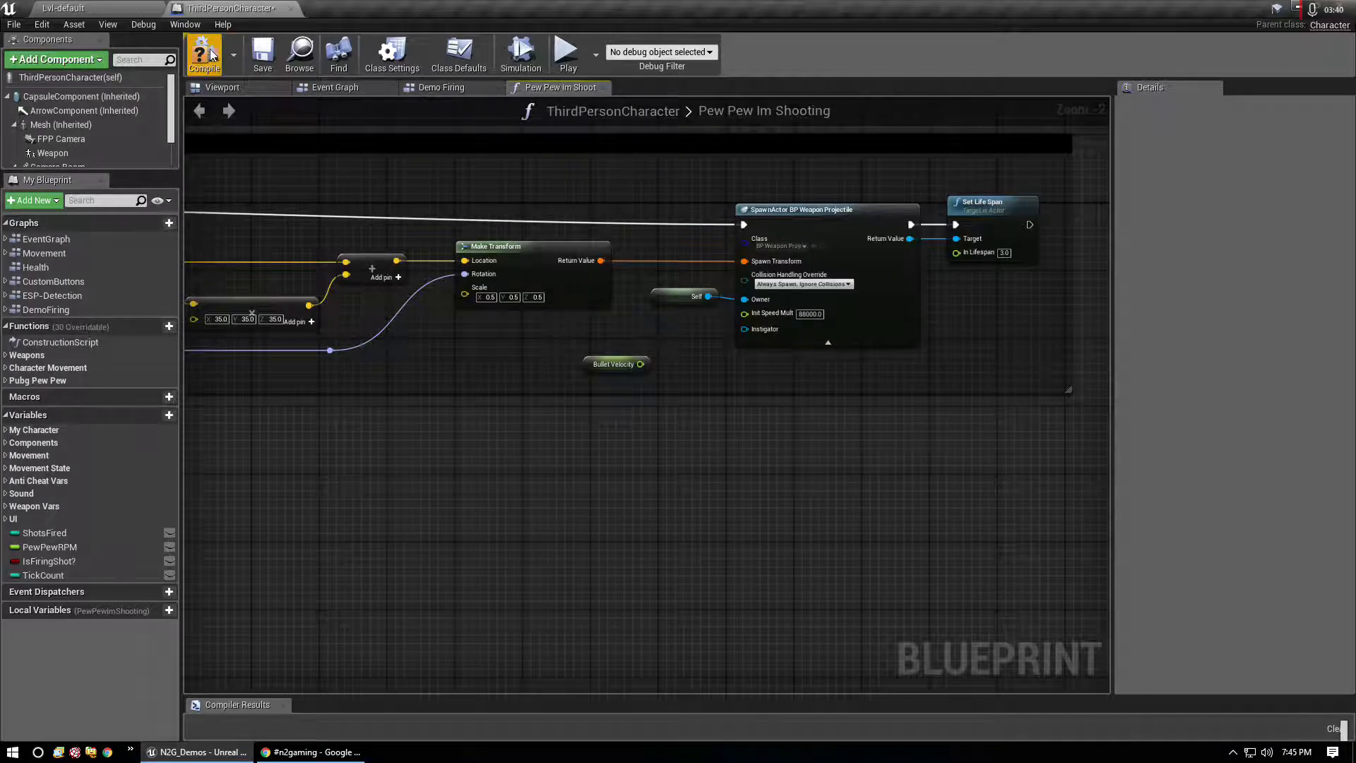
pyautogui.click(204, 53)
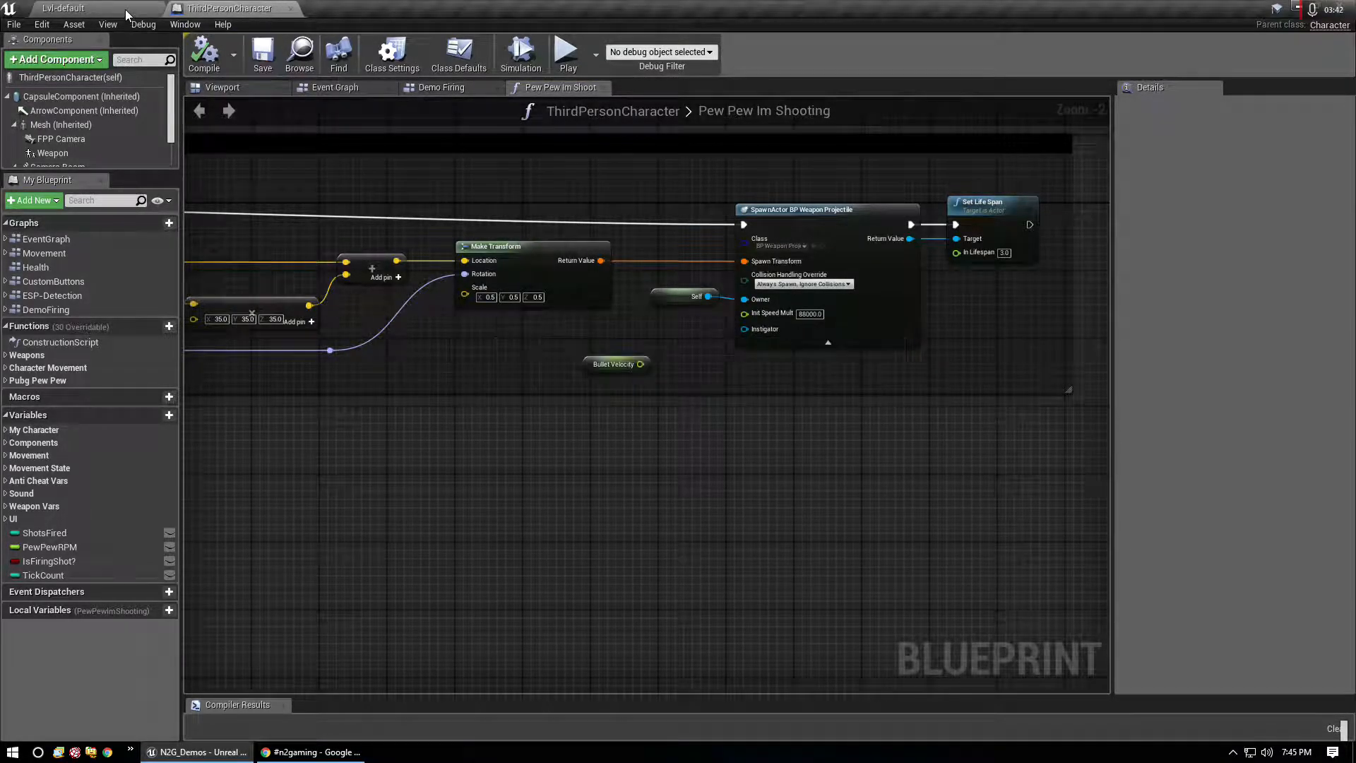
pyautogui.click(563, 49)
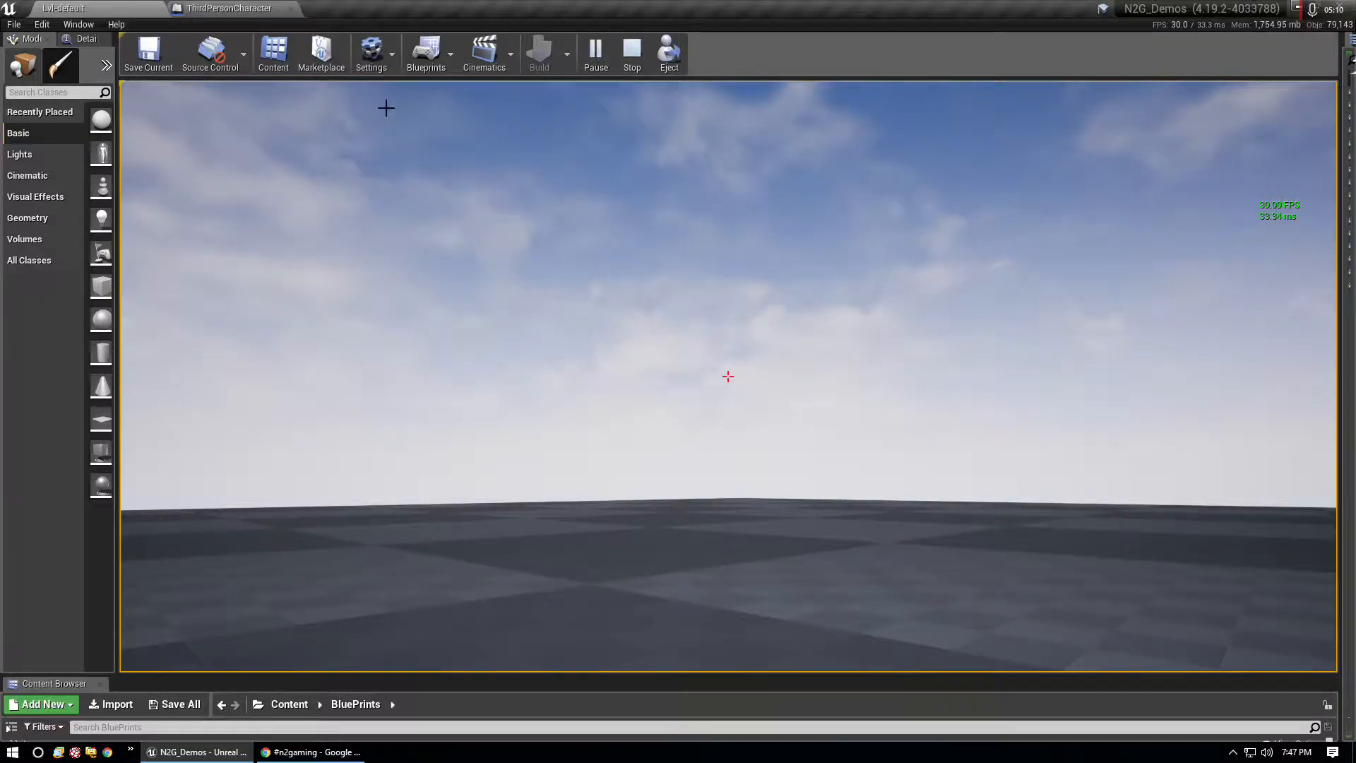
# Step: Stop the play-in-editor firing test of Lvl1-default
pyautogui.click(631, 54)
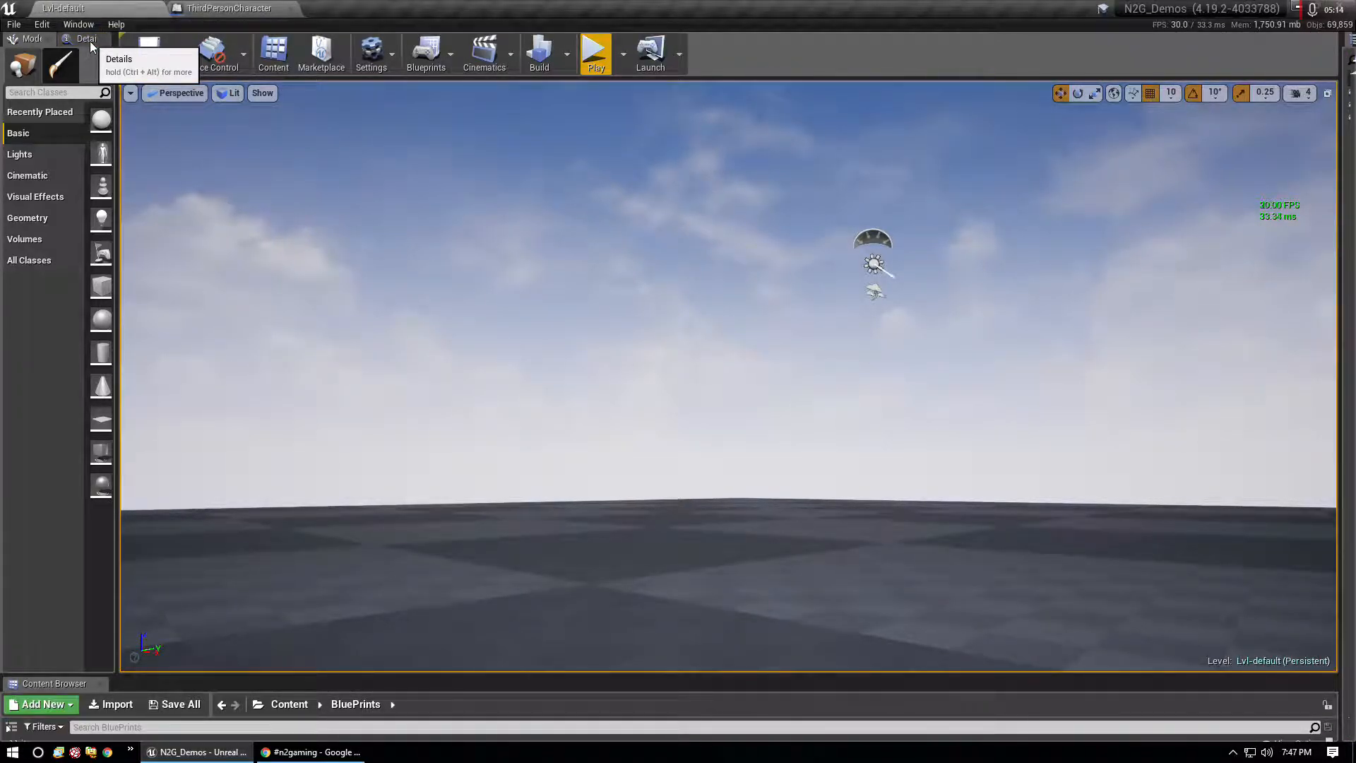
# Step: Open the Output Log and scroll through the new Shot Fired entries
pyautogui.click(77, 23)
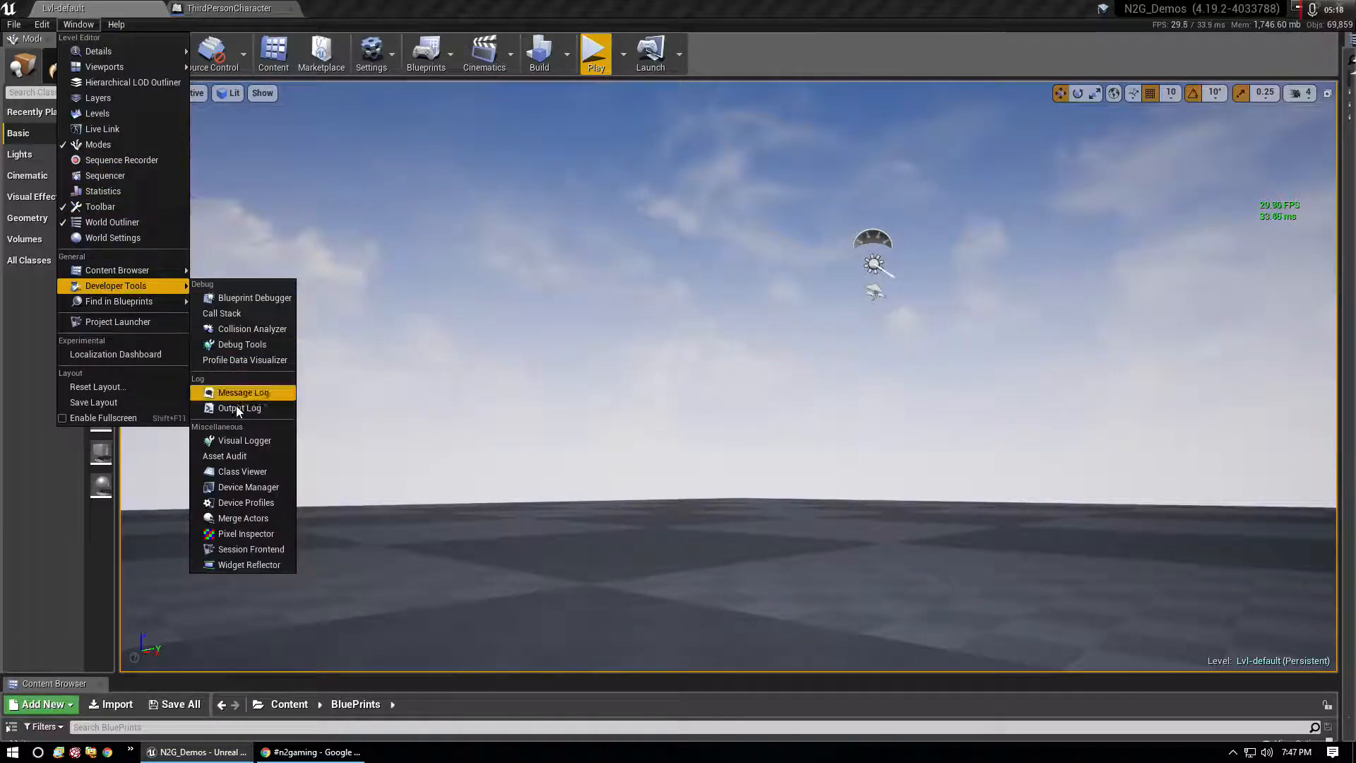
pyautogui.click(239, 407)
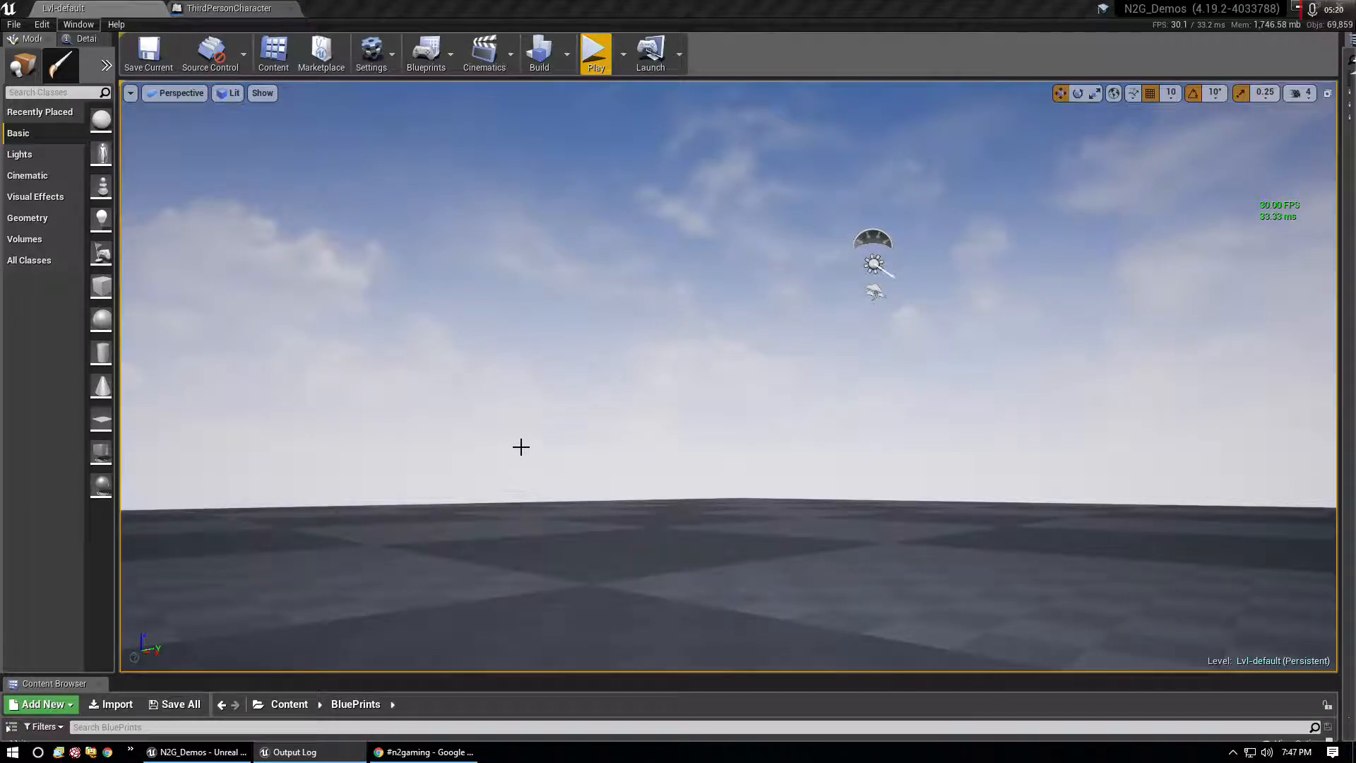
pyautogui.moveTo(582, 316)
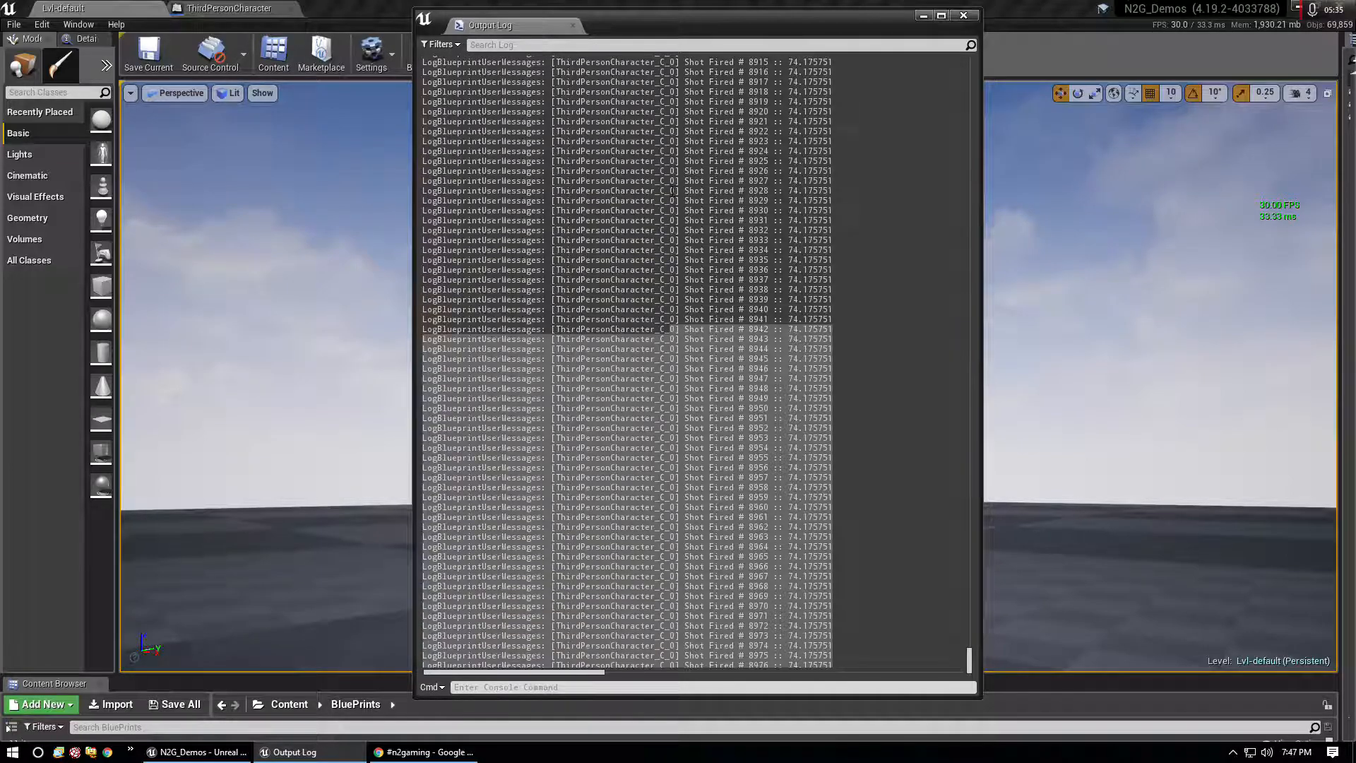
pyautogui.scroll(3)
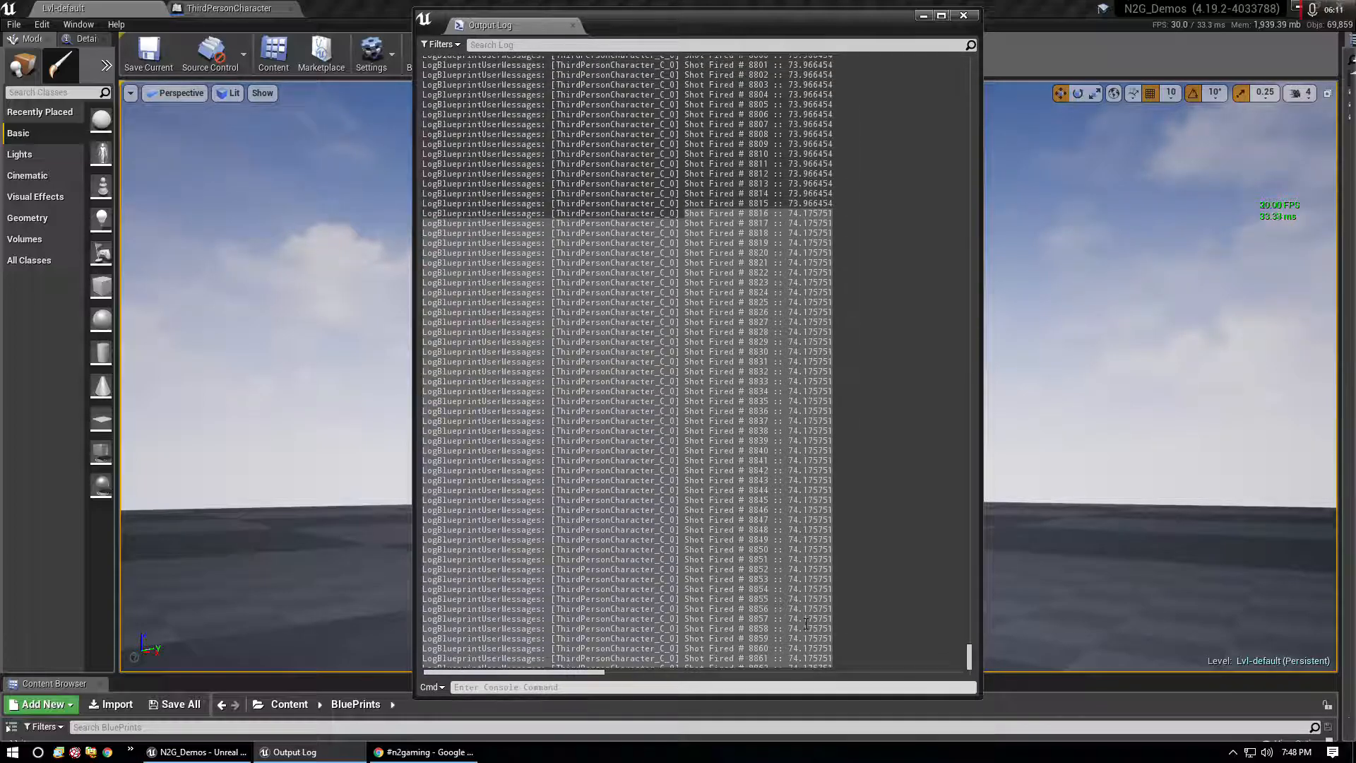
pyautogui.scroll(3)
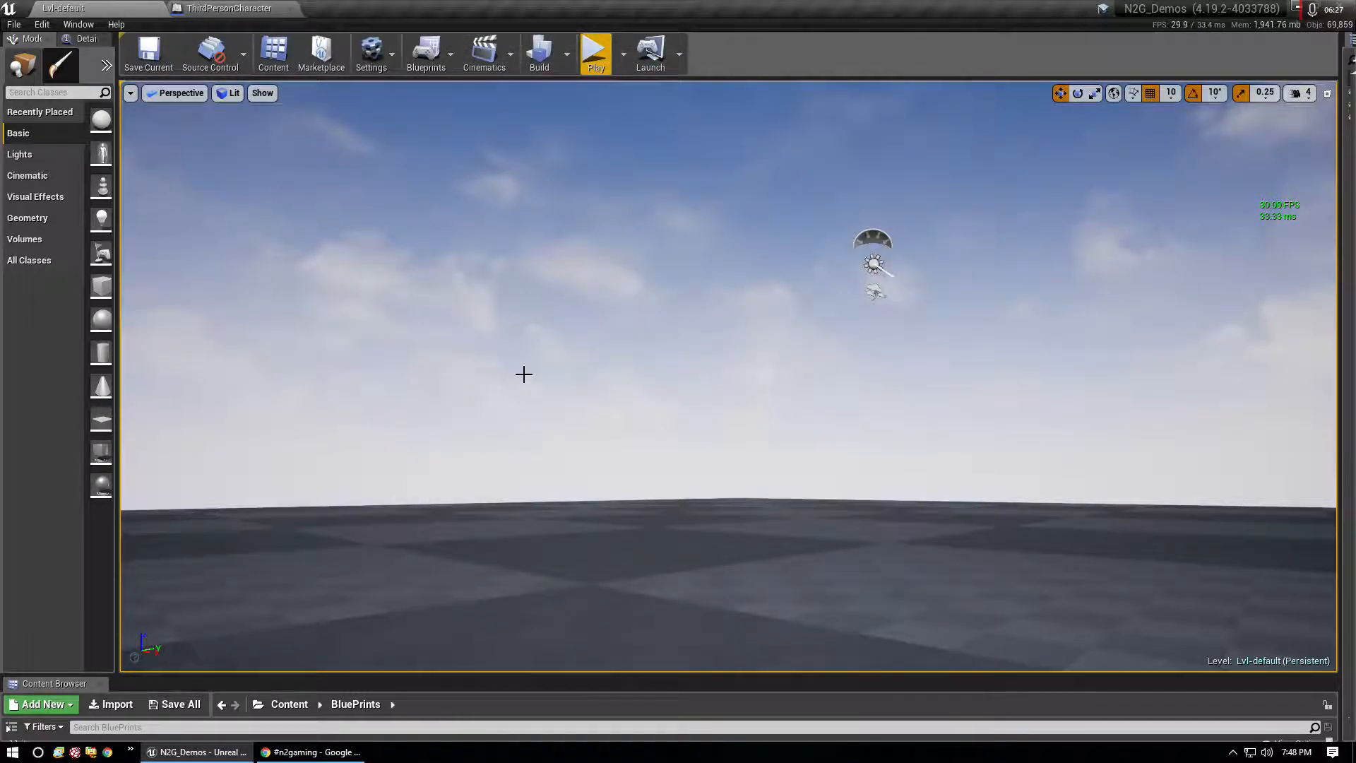
# Step: Bring the ThirdPersonCharacter Blueprint forward to its Pew Pew Im Shooting graph
pyautogui.click(595, 54)
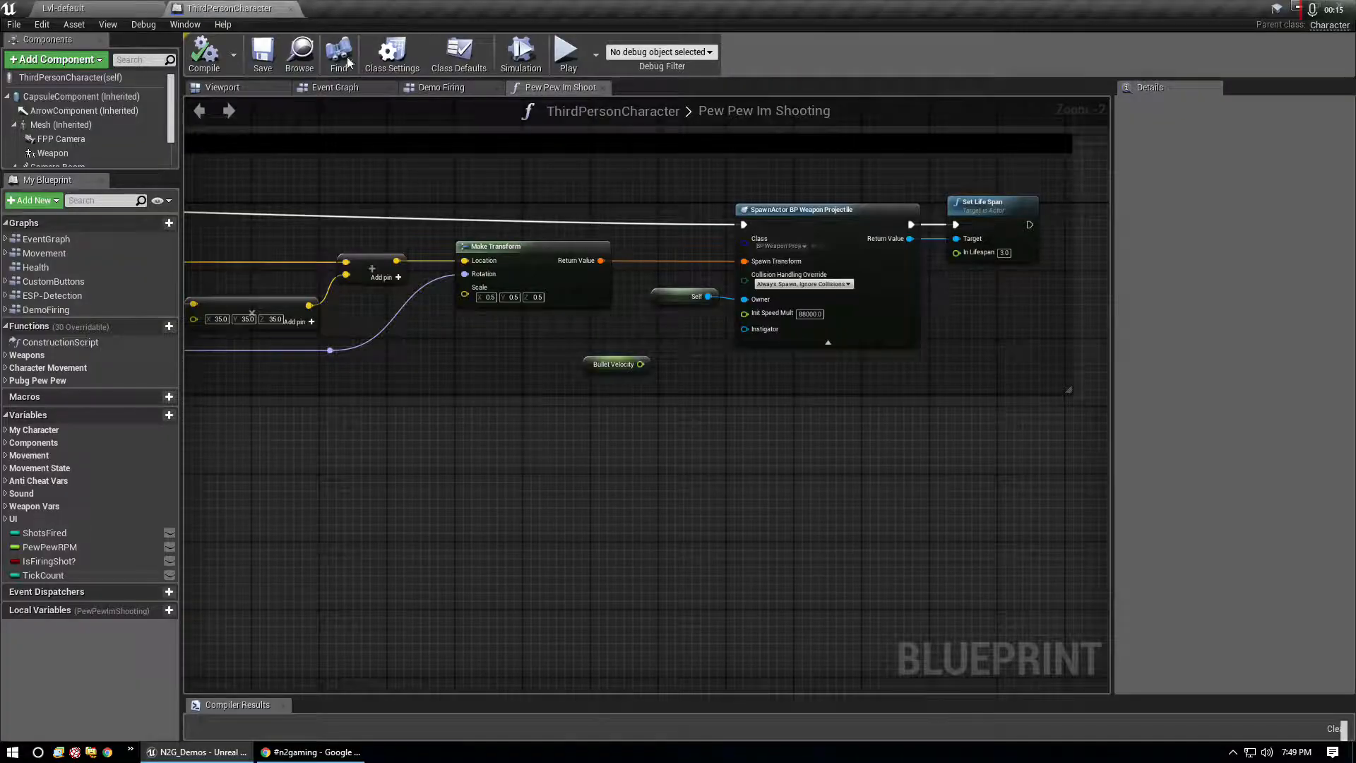
# Step: Recompile the Demo Firing graph at 700 RPM and play Lvl1-default
pyautogui.click(440, 86)
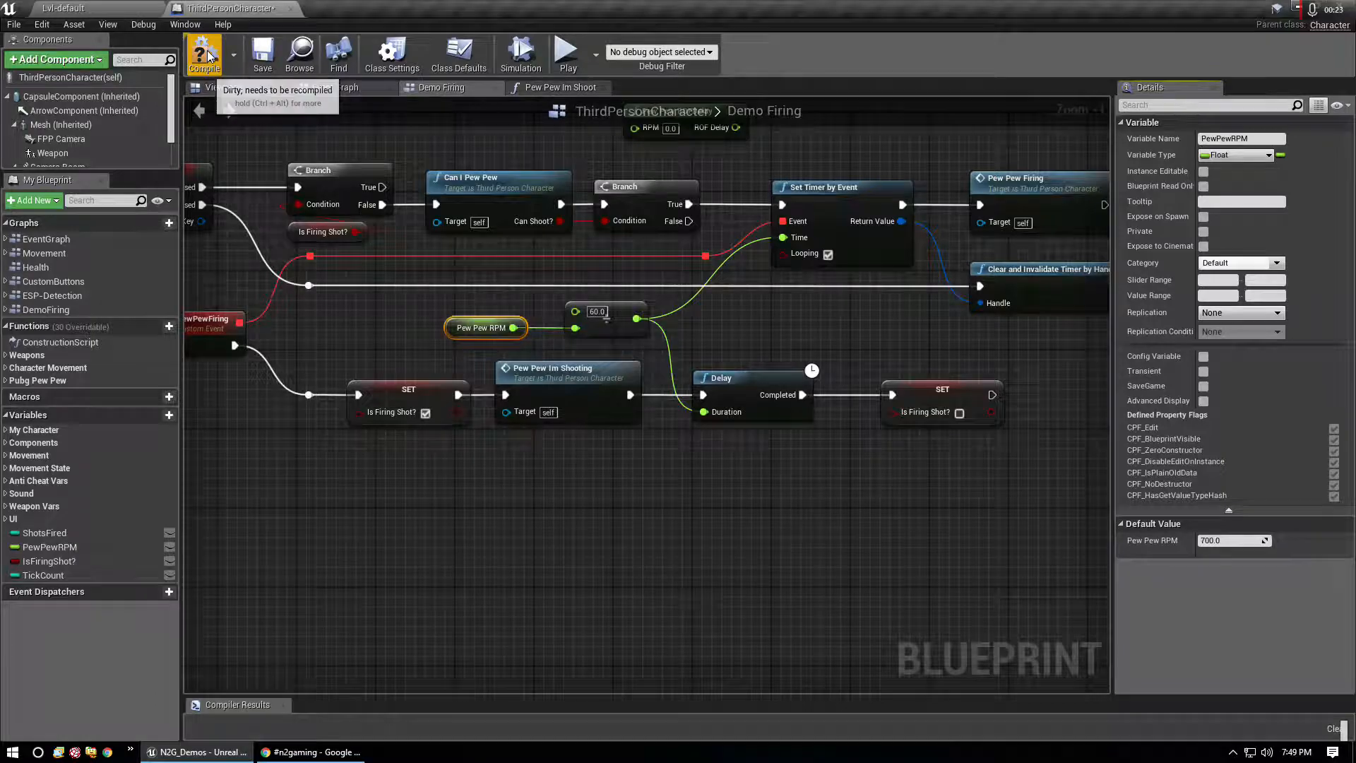
pyautogui.click(60, 7)
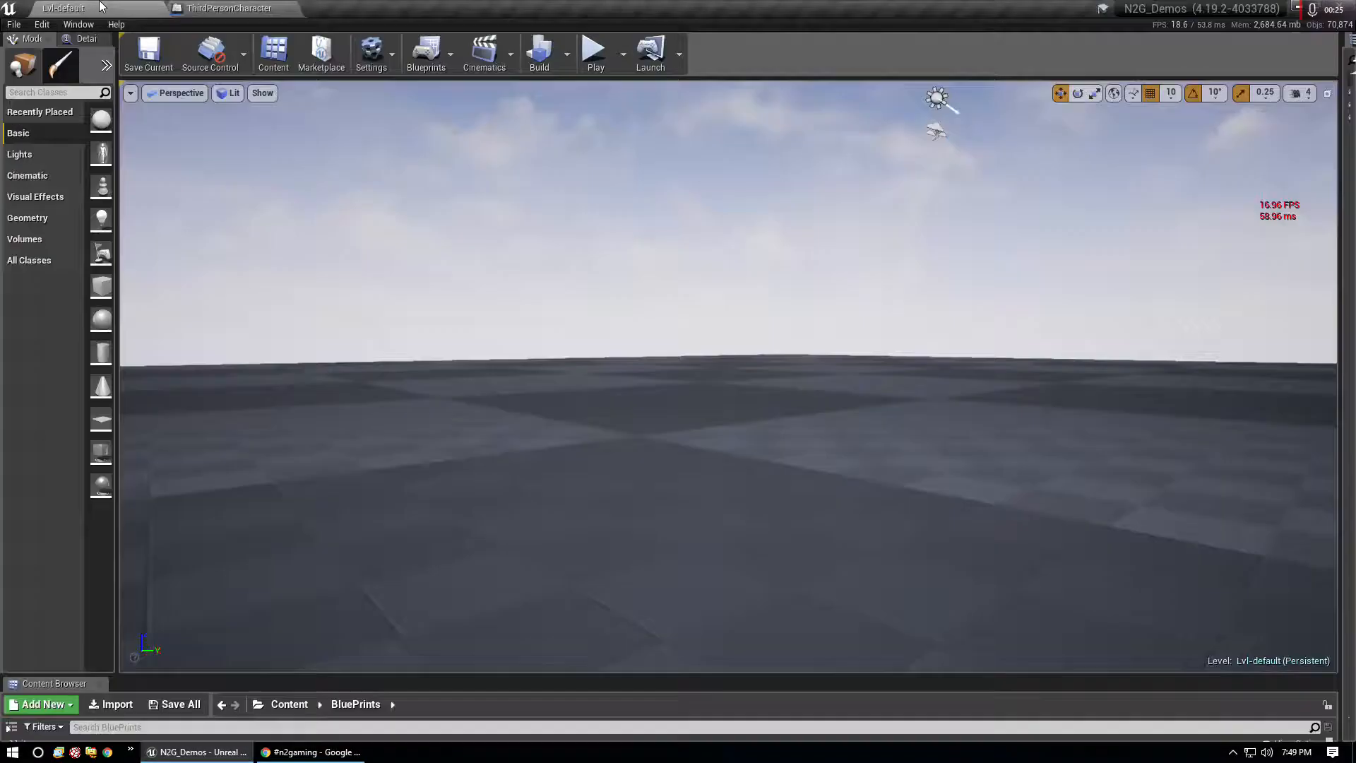
pyautogui.click(594, 51)
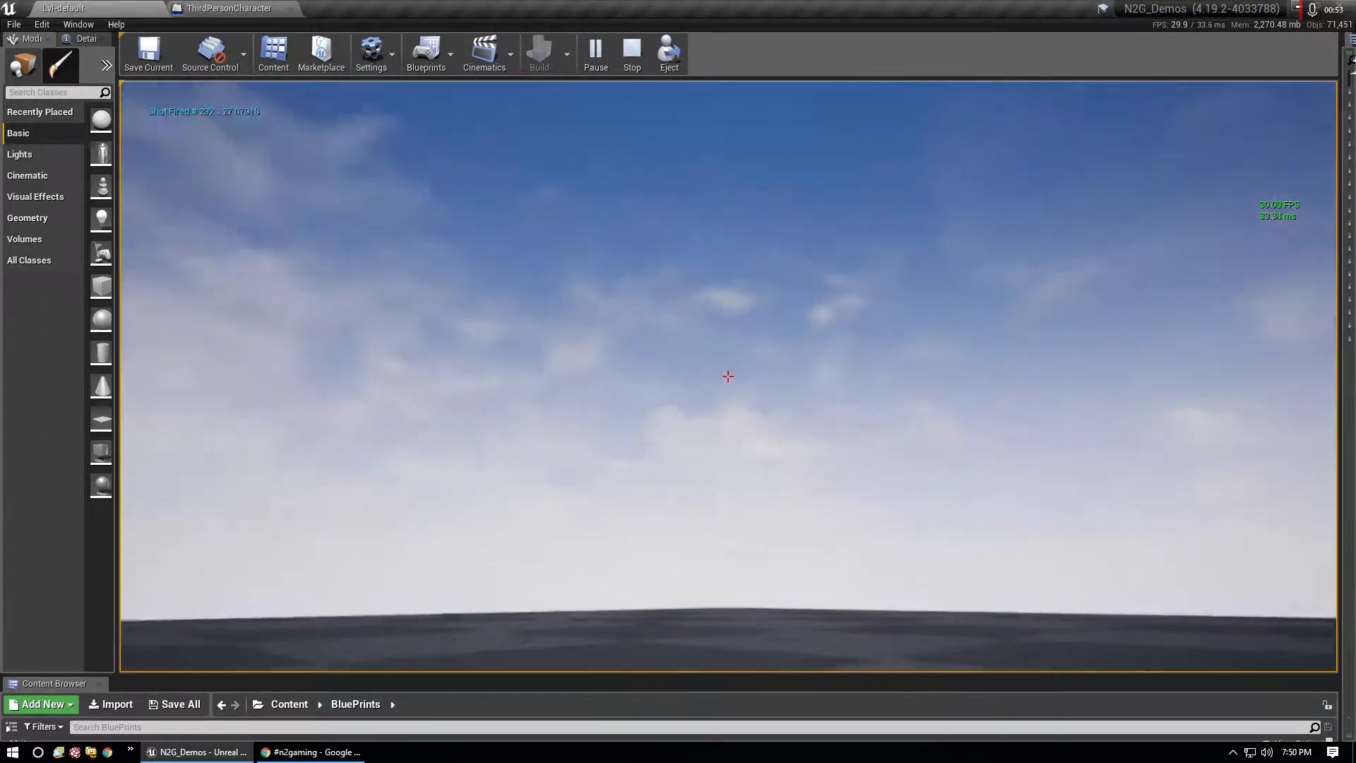
# Step: Stop play, open the Output Log, and scroll the roughly 305 Shot Fired entries
pyautogui.click(630, 53)
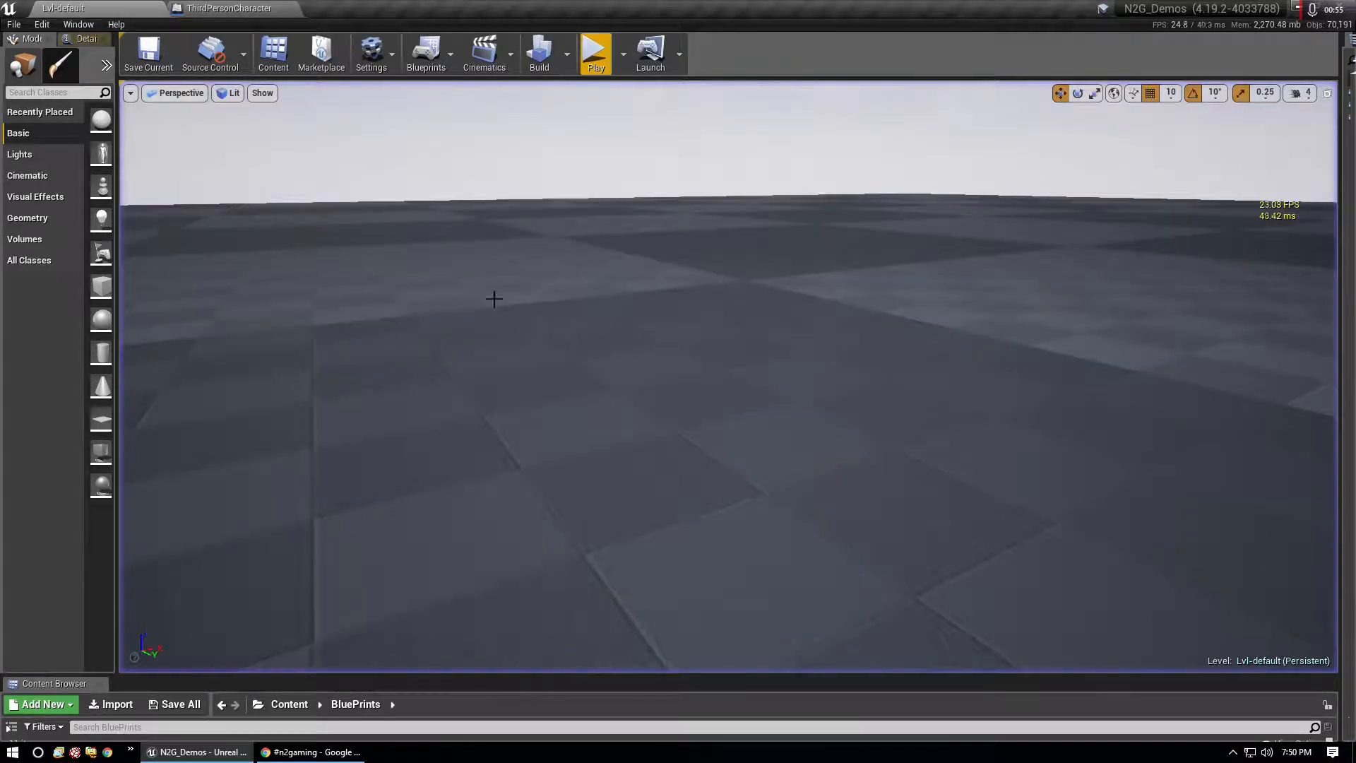
pyautogui.click(78, 23)
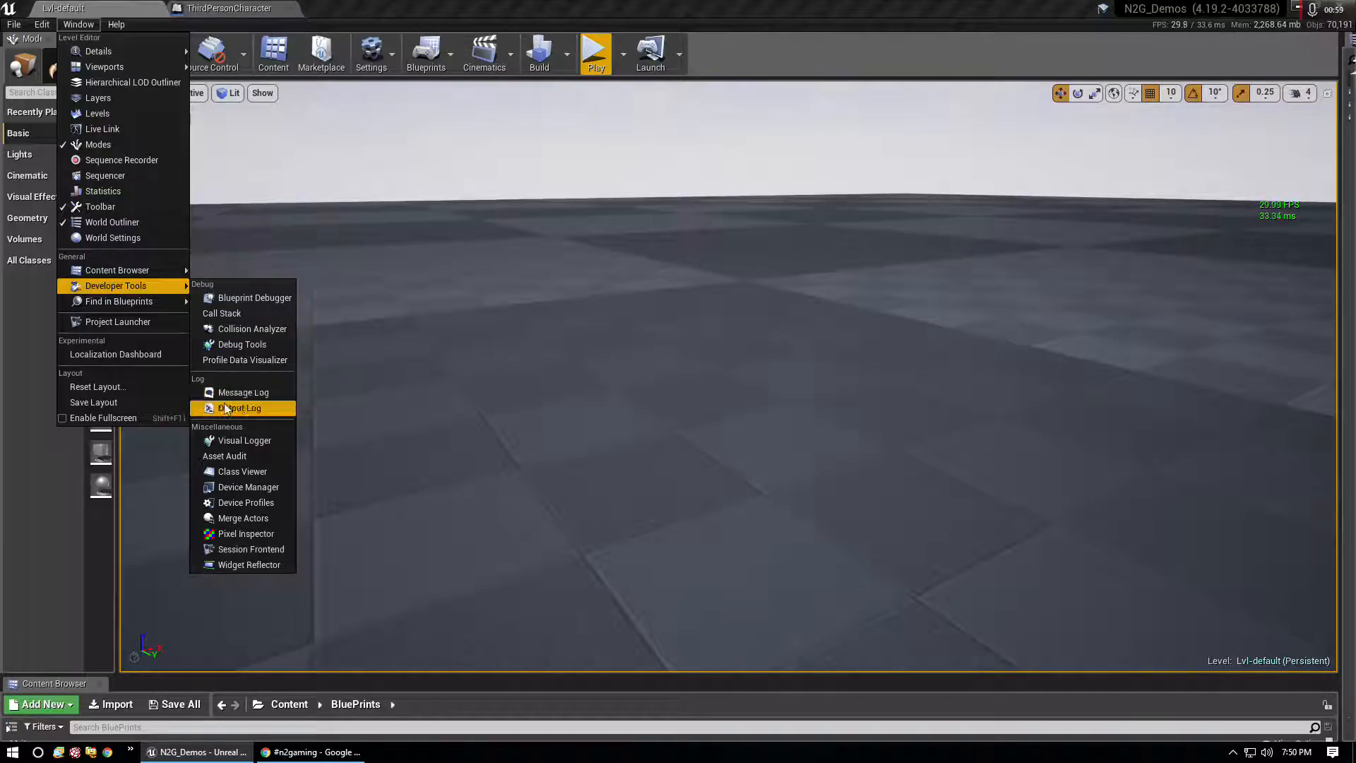
pyautogui.click(245, 407)
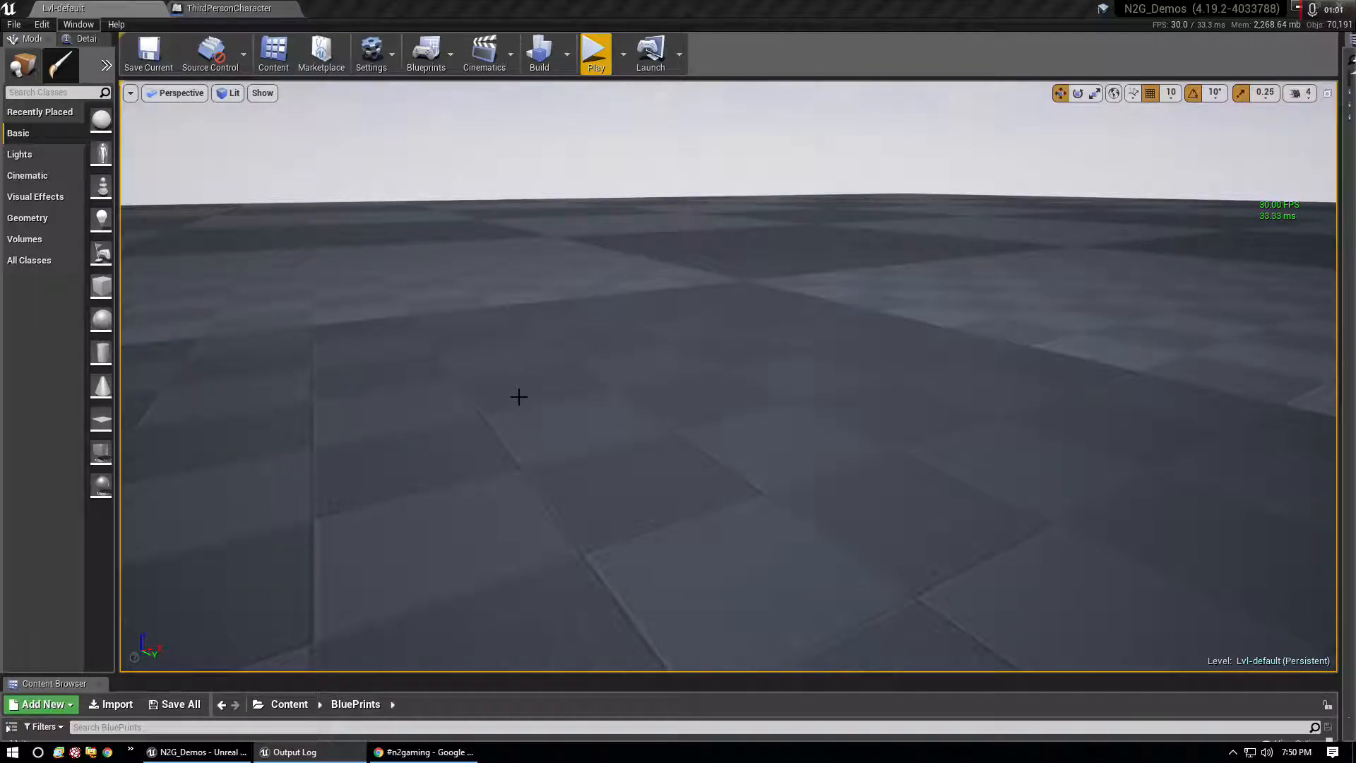
pyautogui.moveTo(528, 395)
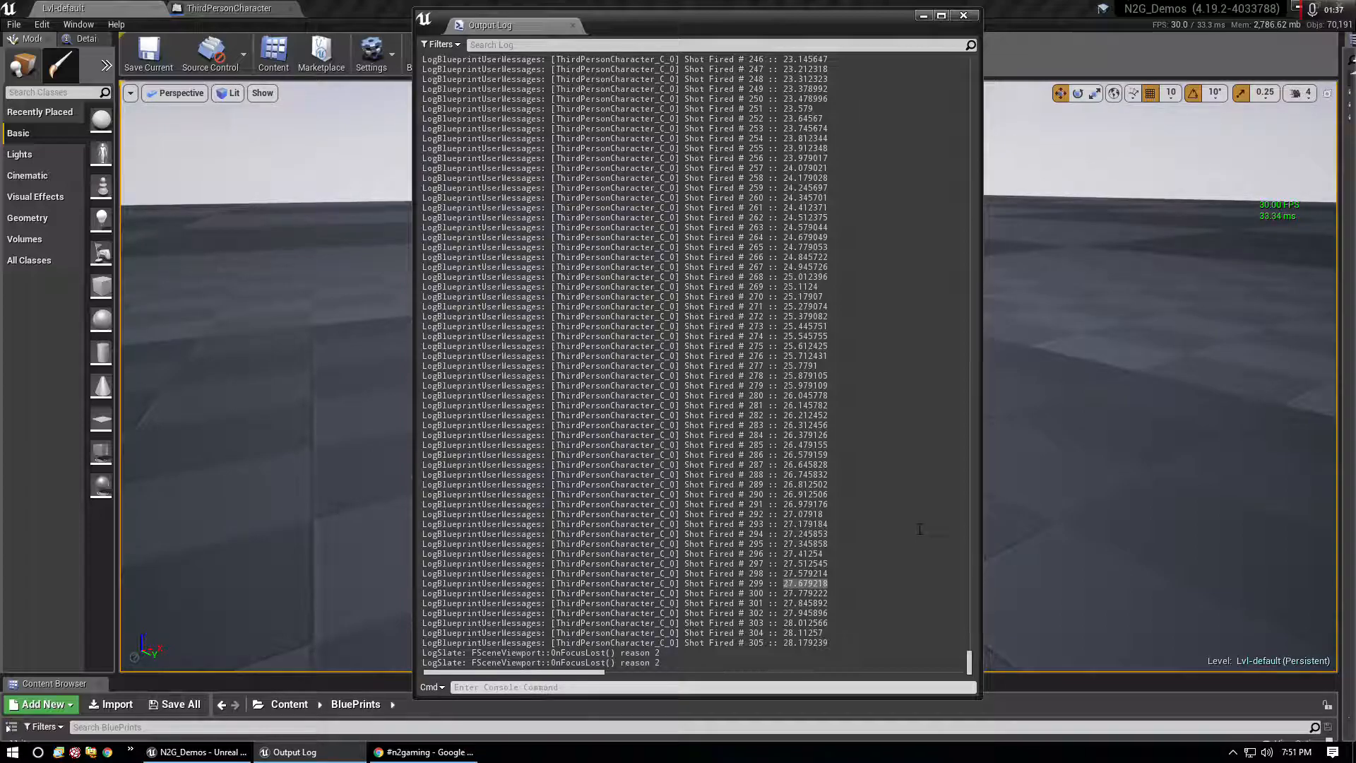
pyautogui.scroll(3)
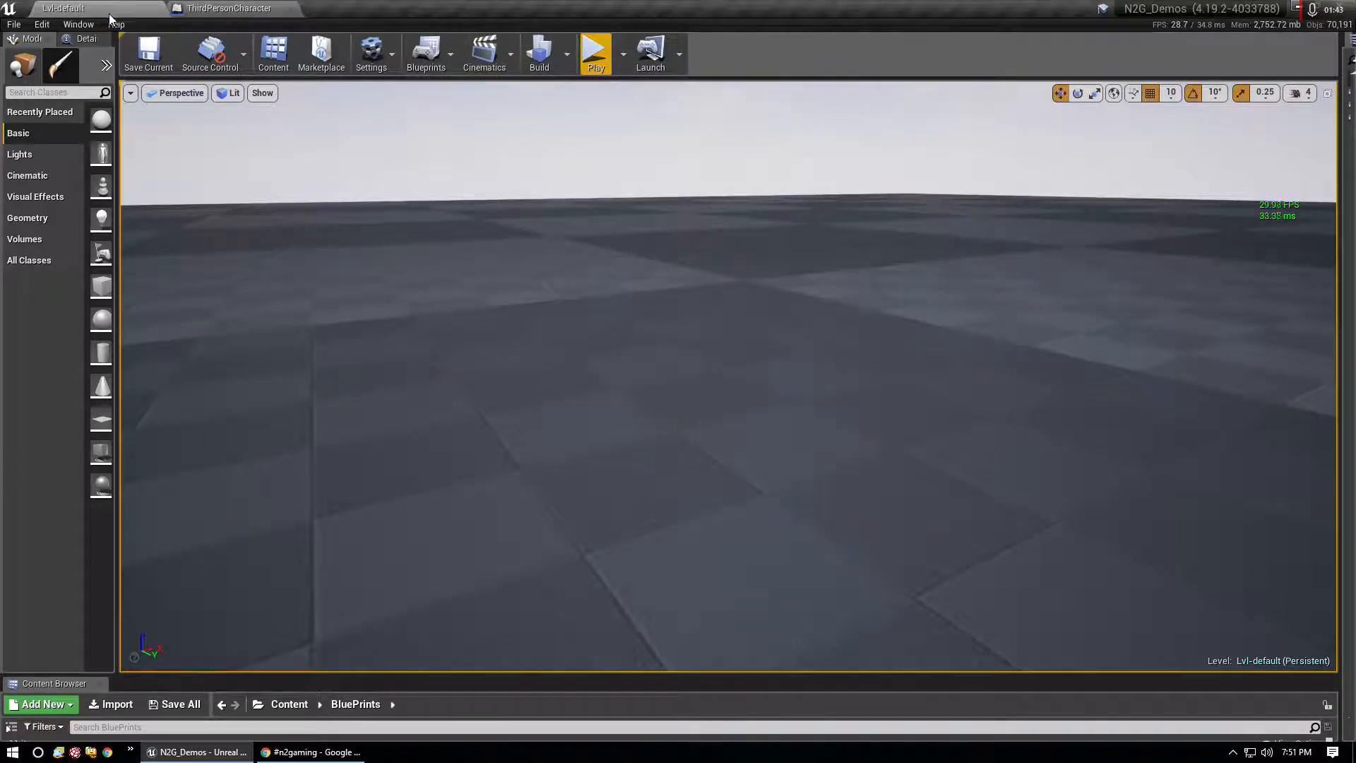
# Step: Bring the ThirdPersonCharacter blueprint's Demo Firing graph, with PewPewRPM at 700, back to the front
pyautogui.click(227, 8)
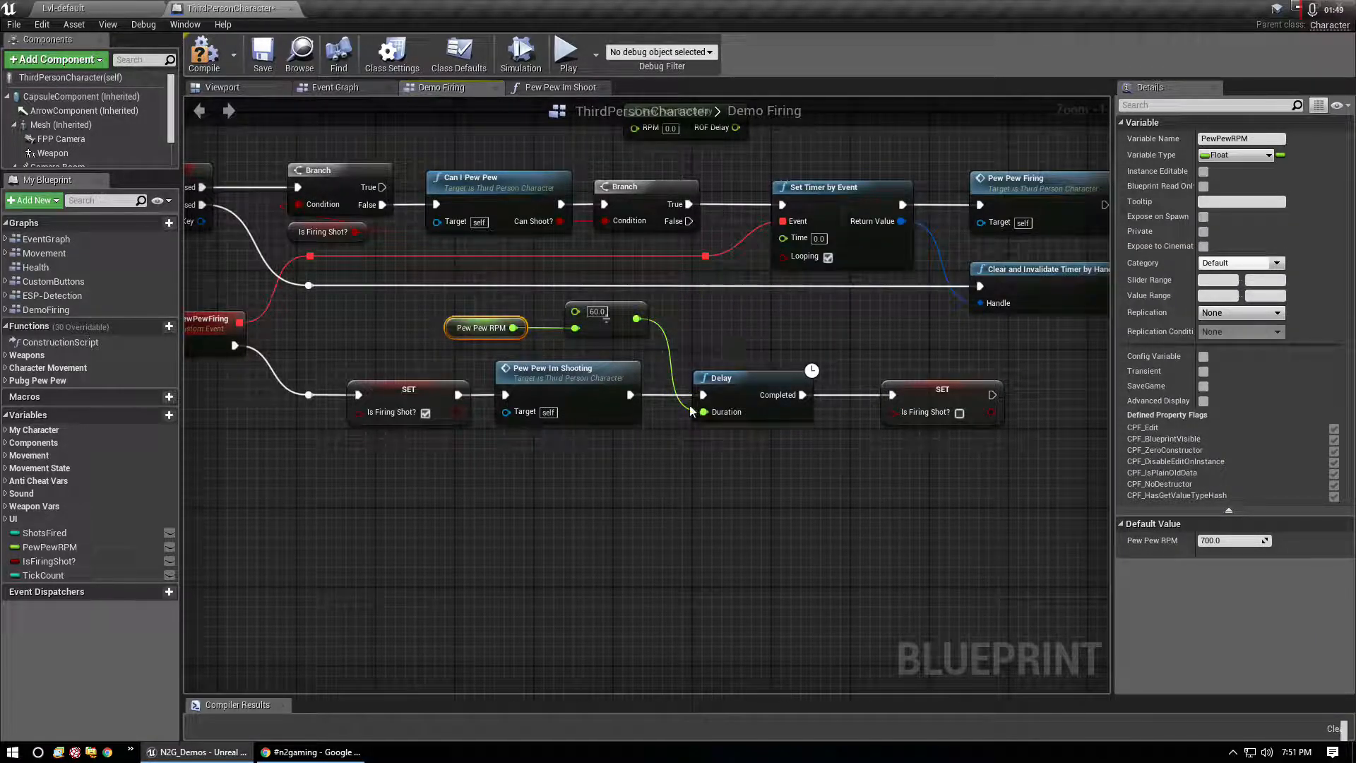
pyautogui.moveTo(796, 238)
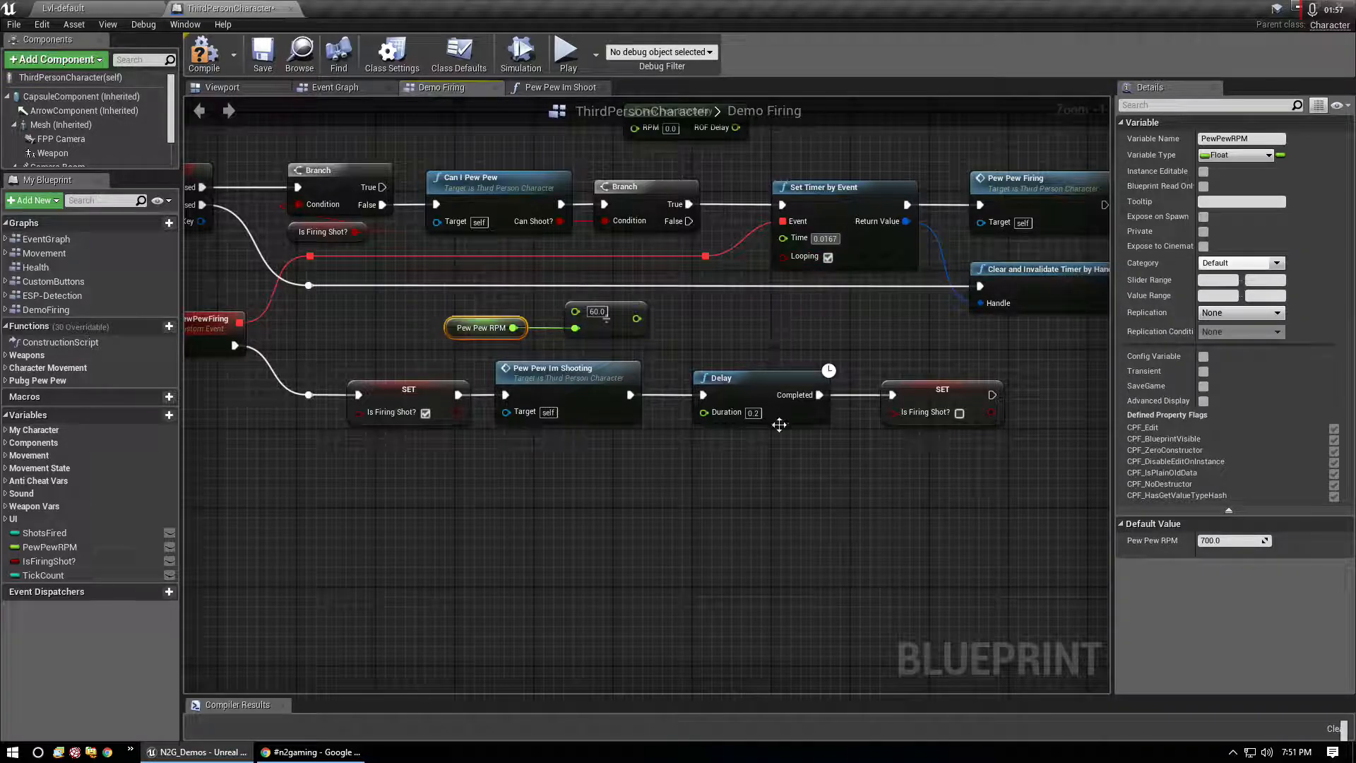
pyautogui.moveTo(724, 412)
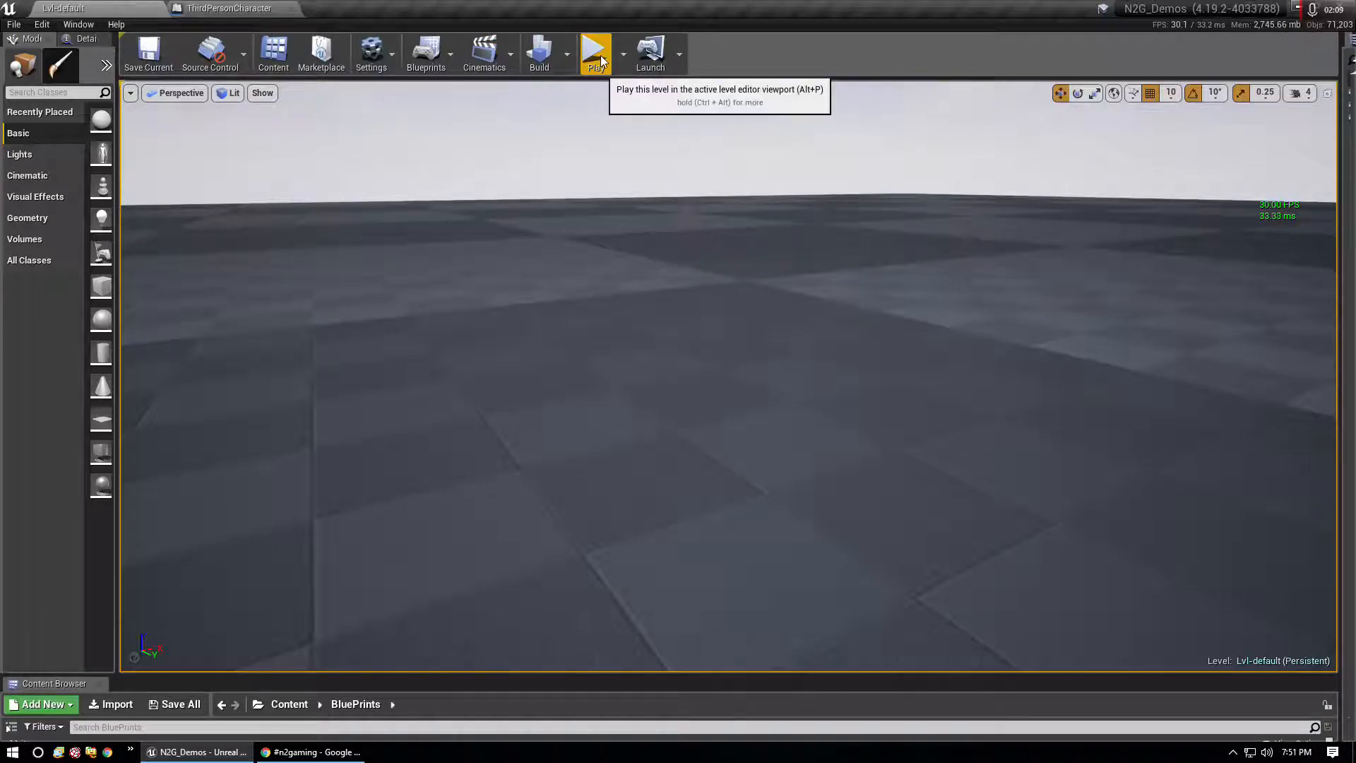
# Step: Play the level to fire shots with the 0.0167 s timer, then stop the session
pyautogui.click(595, 52)
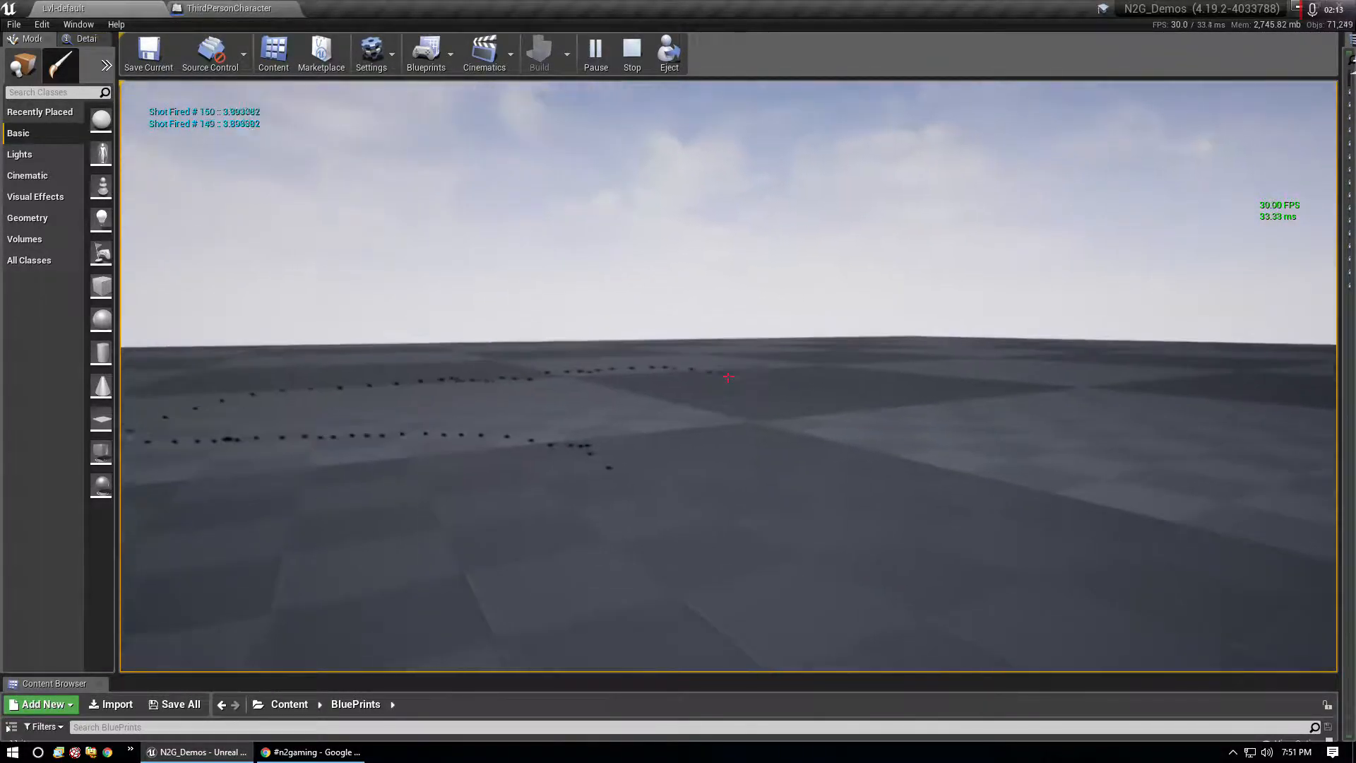
pyautogui.click(632, 53)
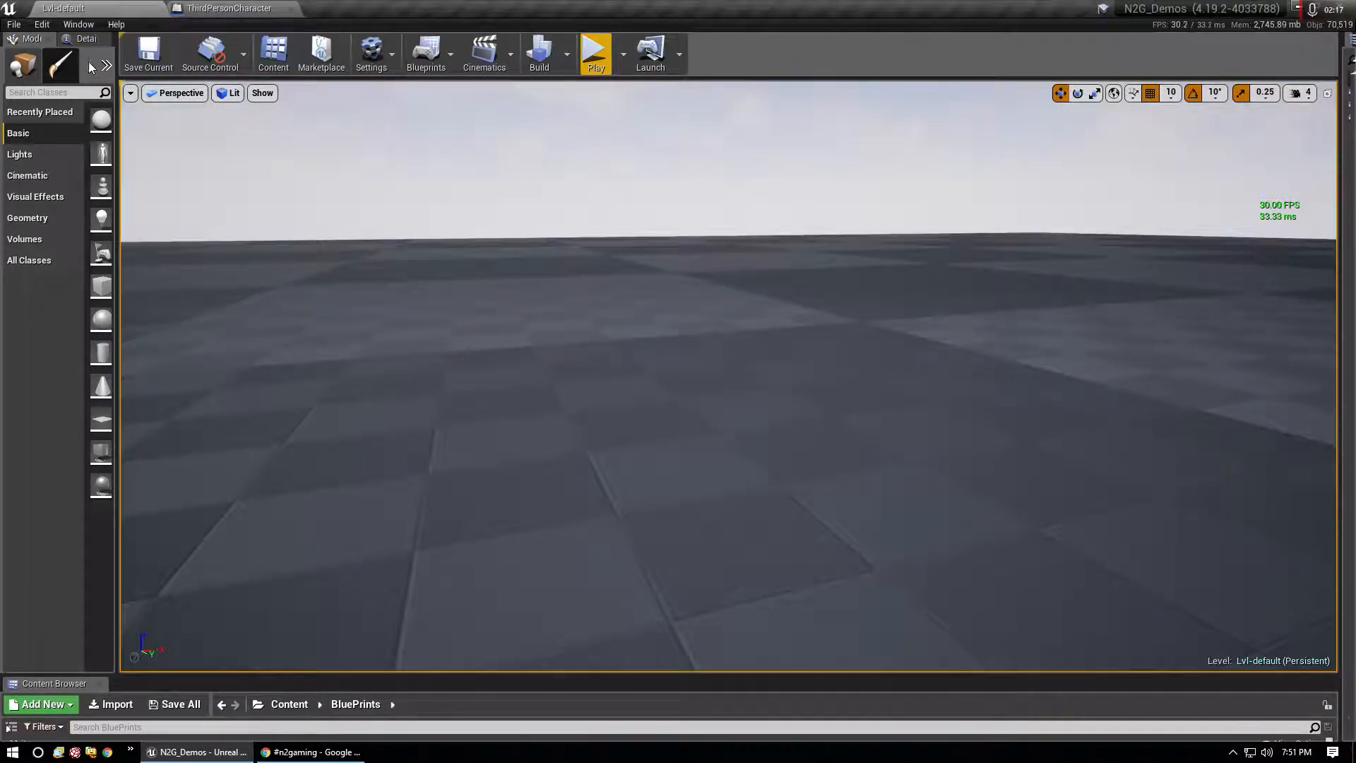
pyautogui.click(77, 23)
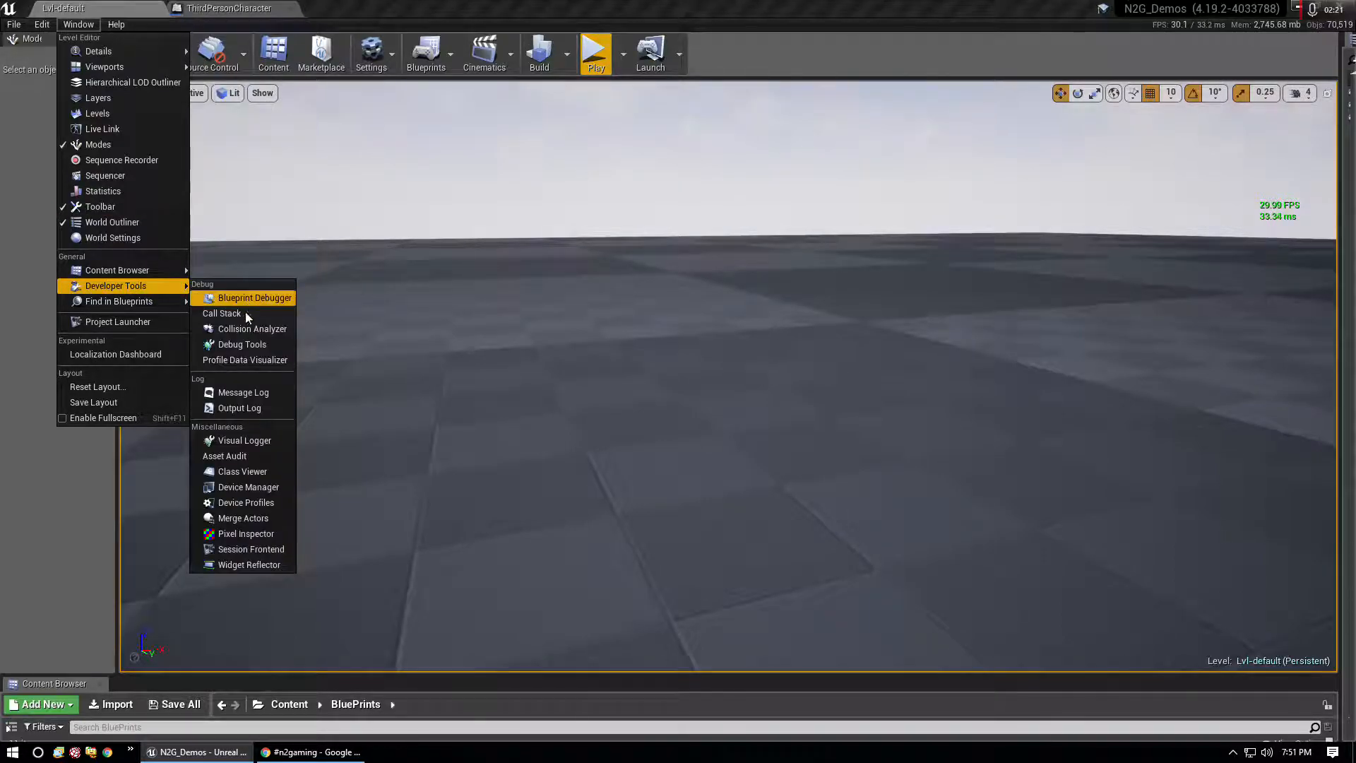
pyautogui.moveTo(239, 469)
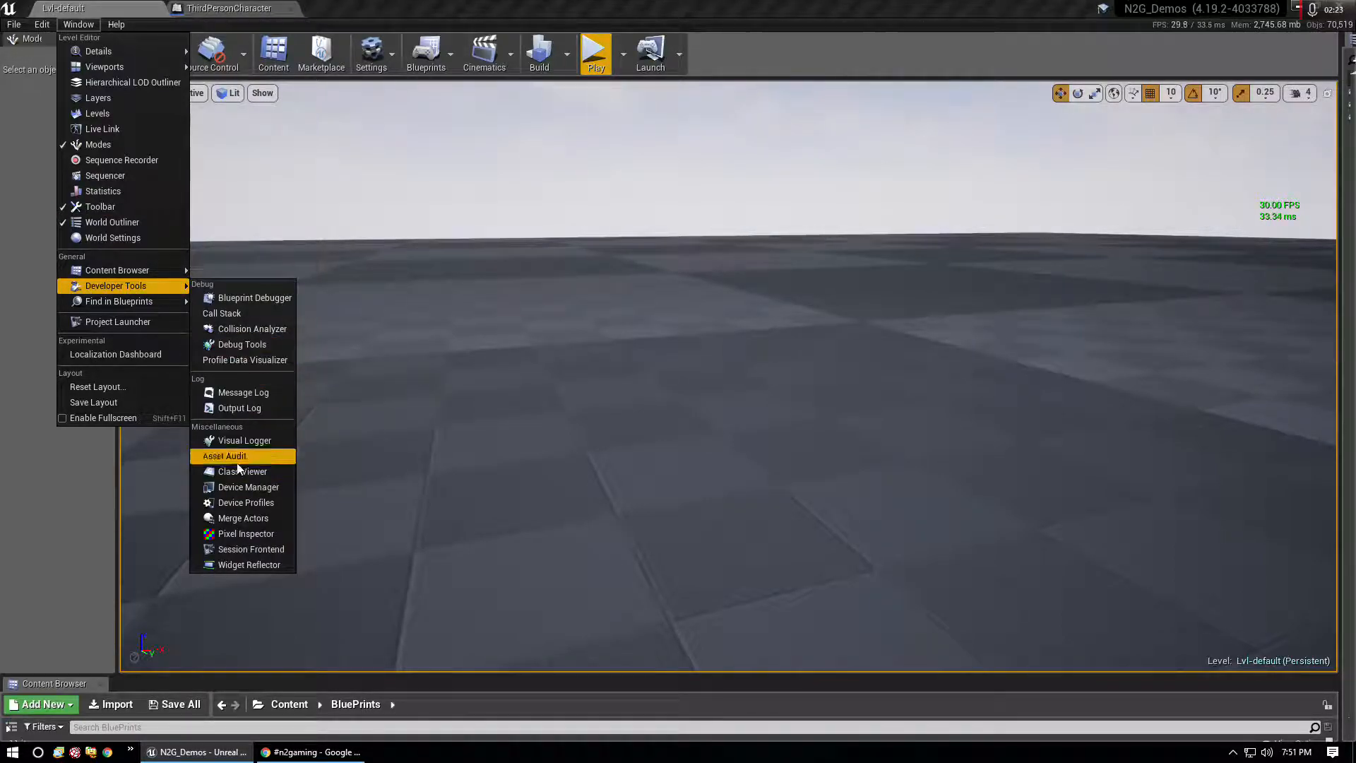
# Step: Show the Output Log from Window > Developer Tools
pyautogui.click(239, 408)
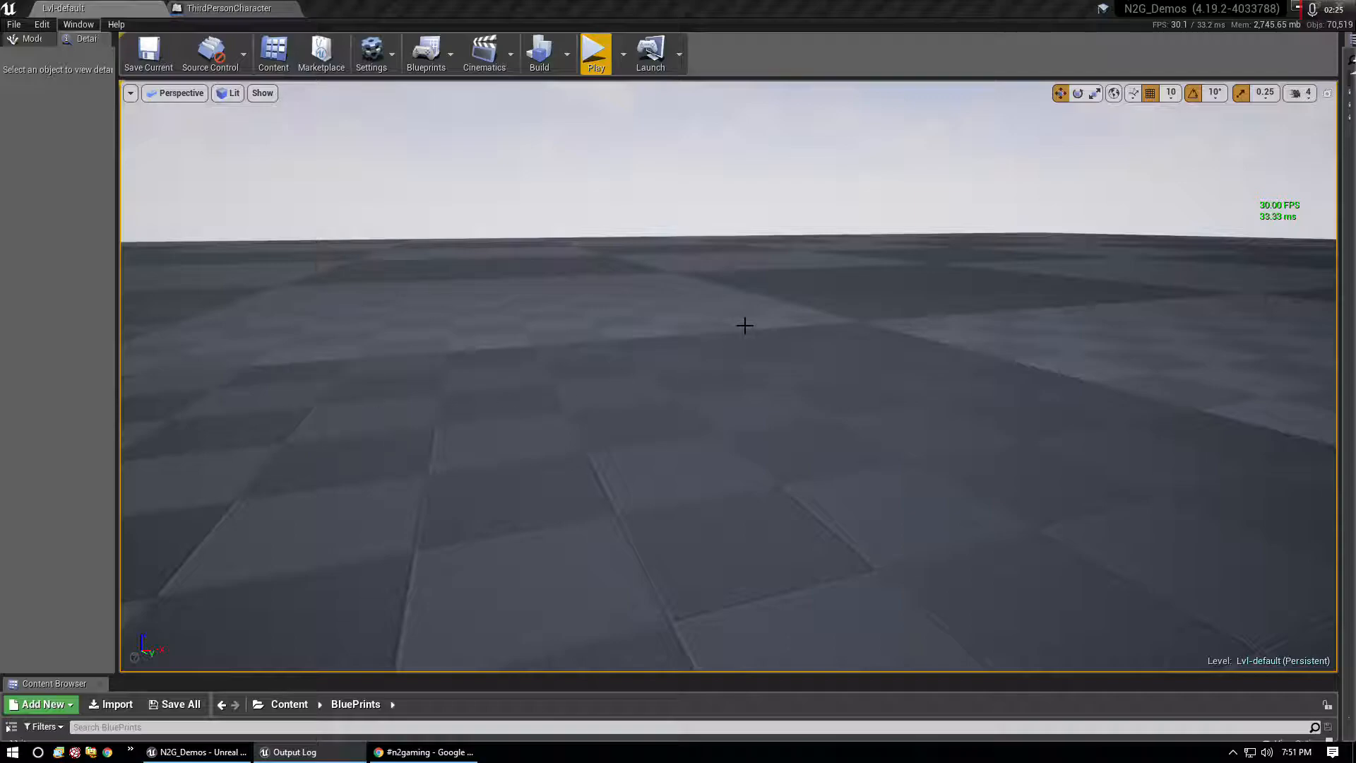
pyautogui.moveTo(727, 303)
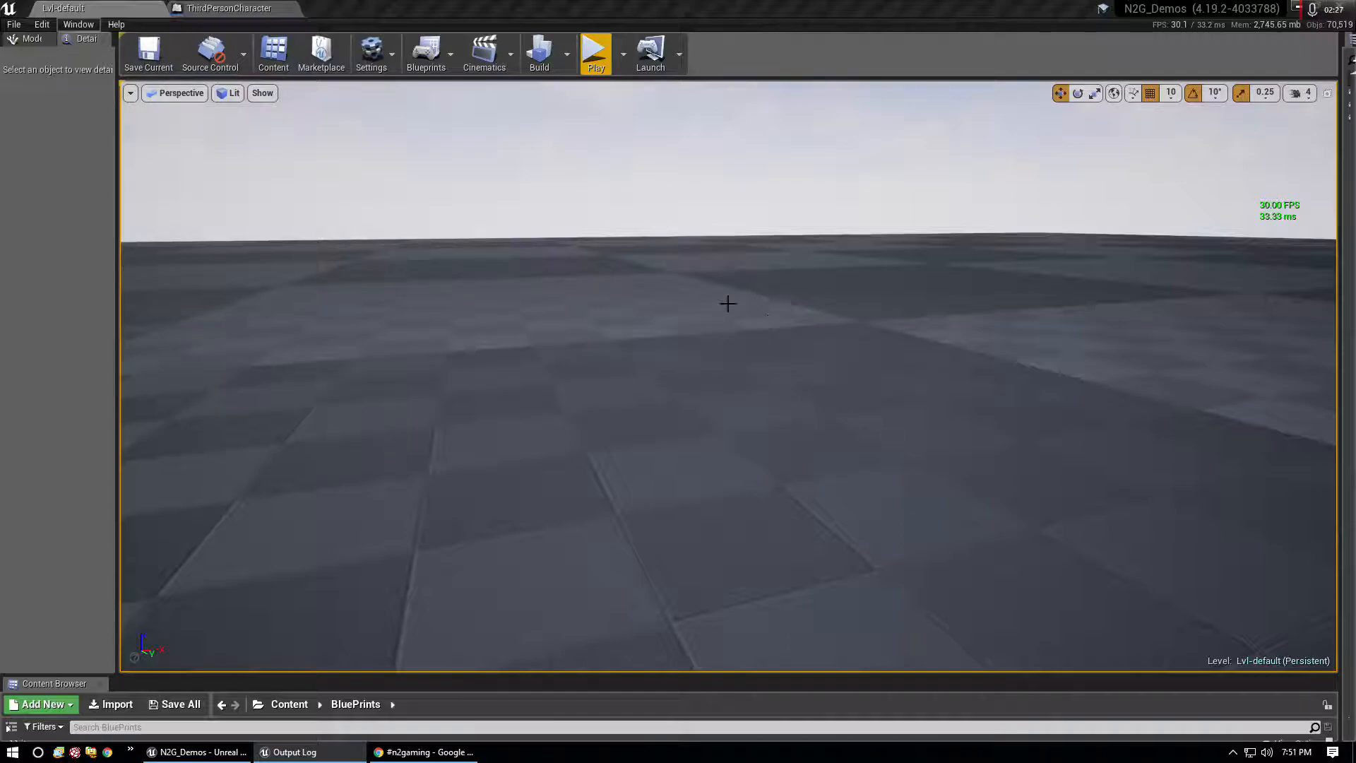
pyautogui.moveTo(653, 358)
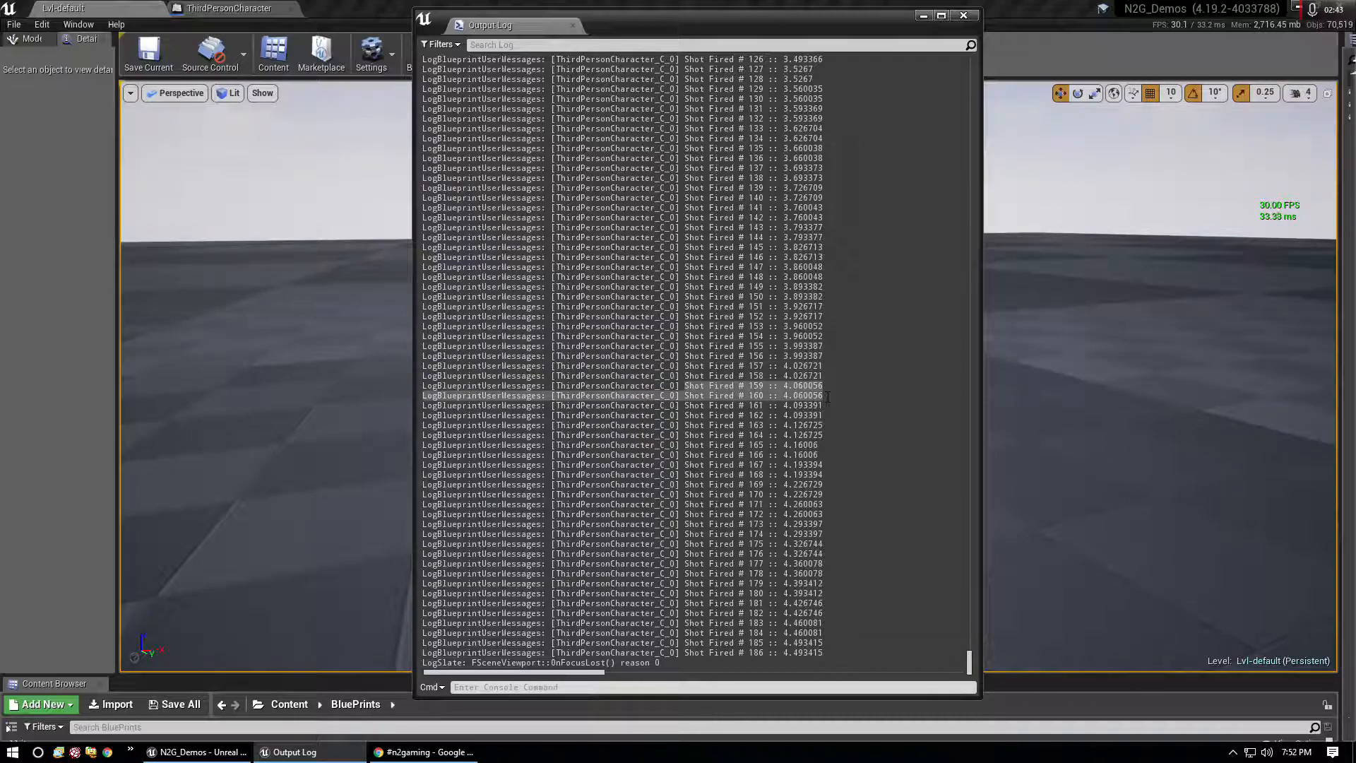
pyautogui.moveTo(934, 510)
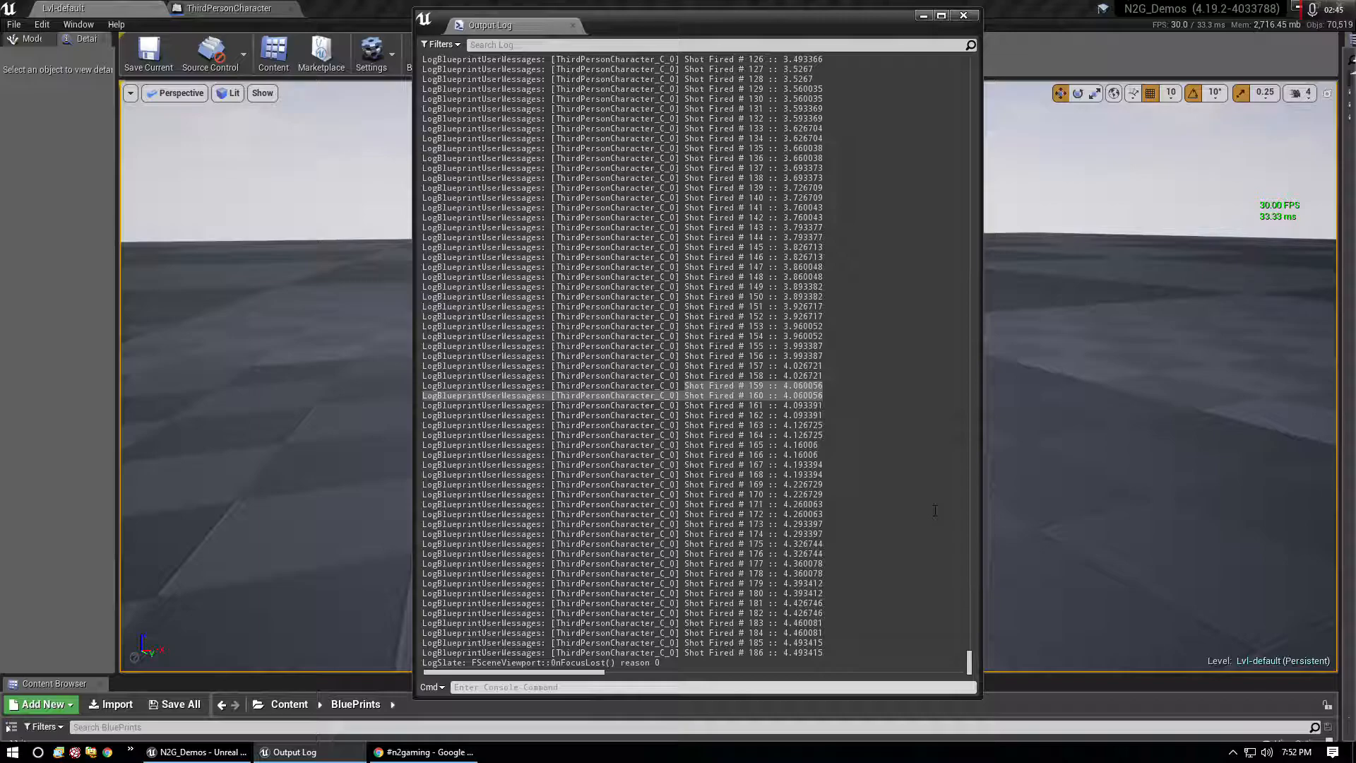